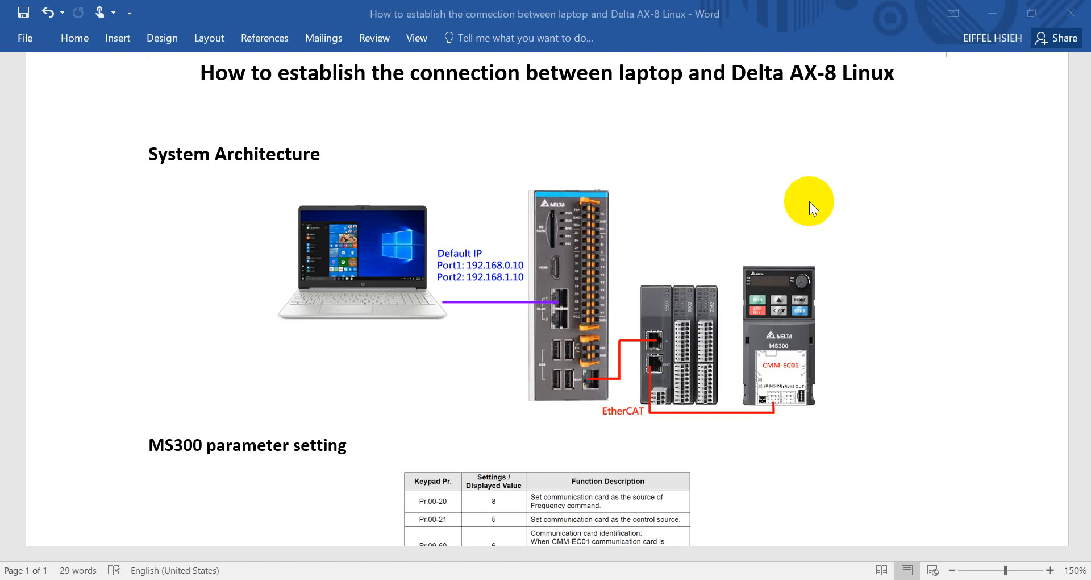
pyautogui.moveTo(509, 132)
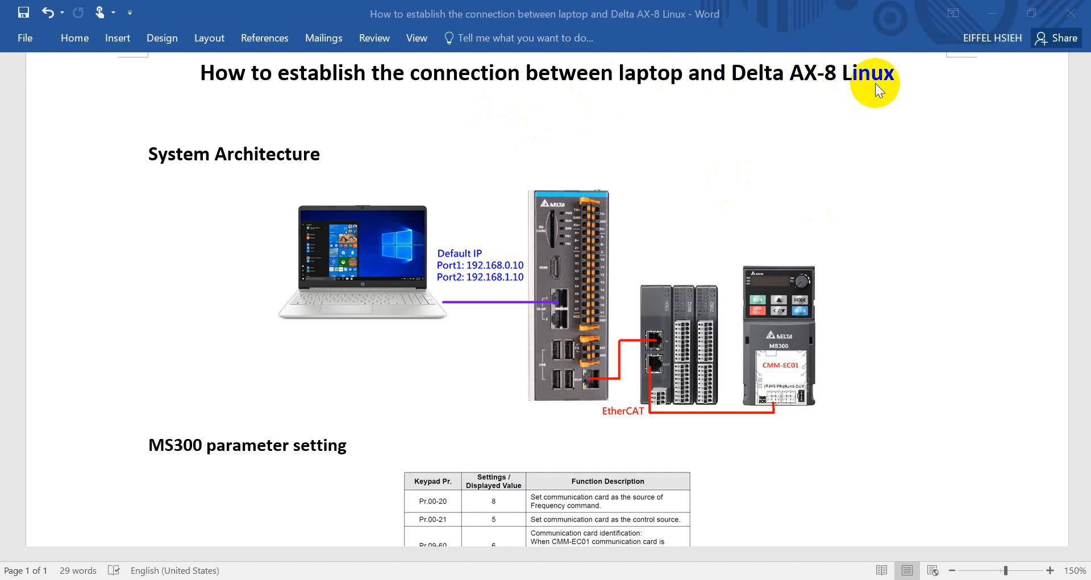
pyautogui.moveTo(278, 198)
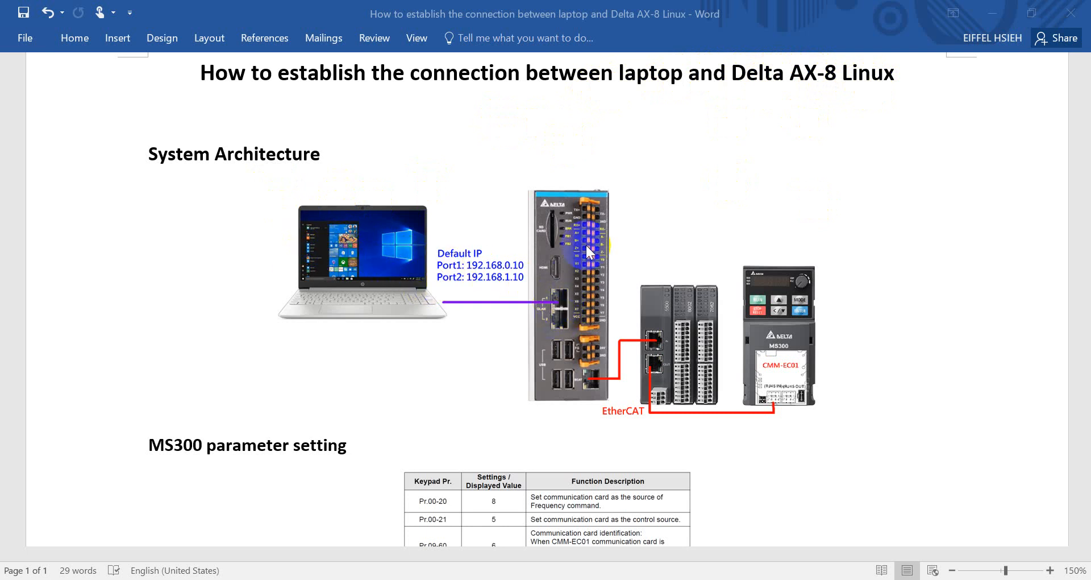
pyautogui.moveTo(577, 232)
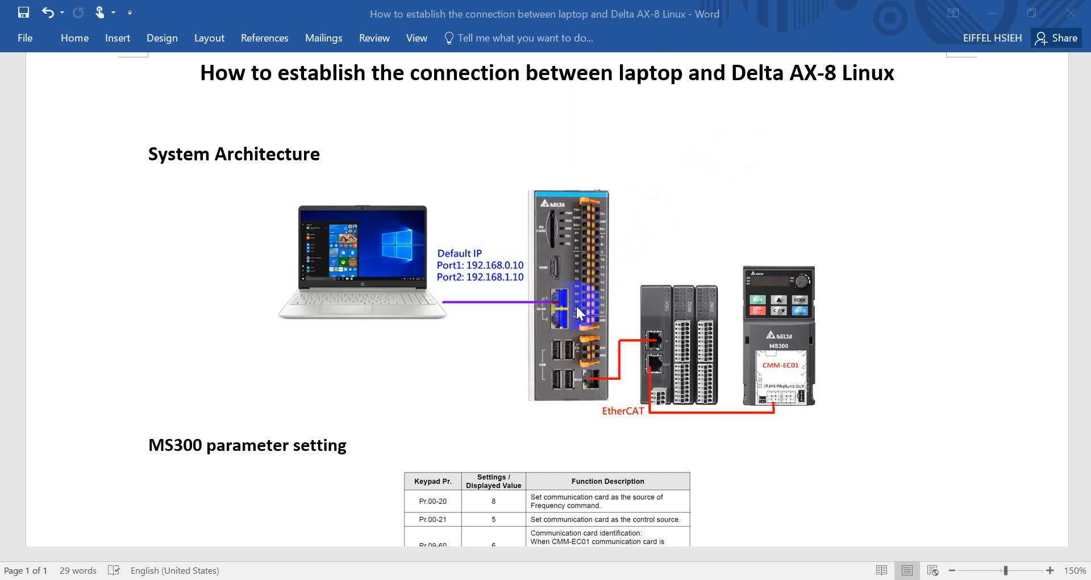
pyautogui.moveTo(558, 301)
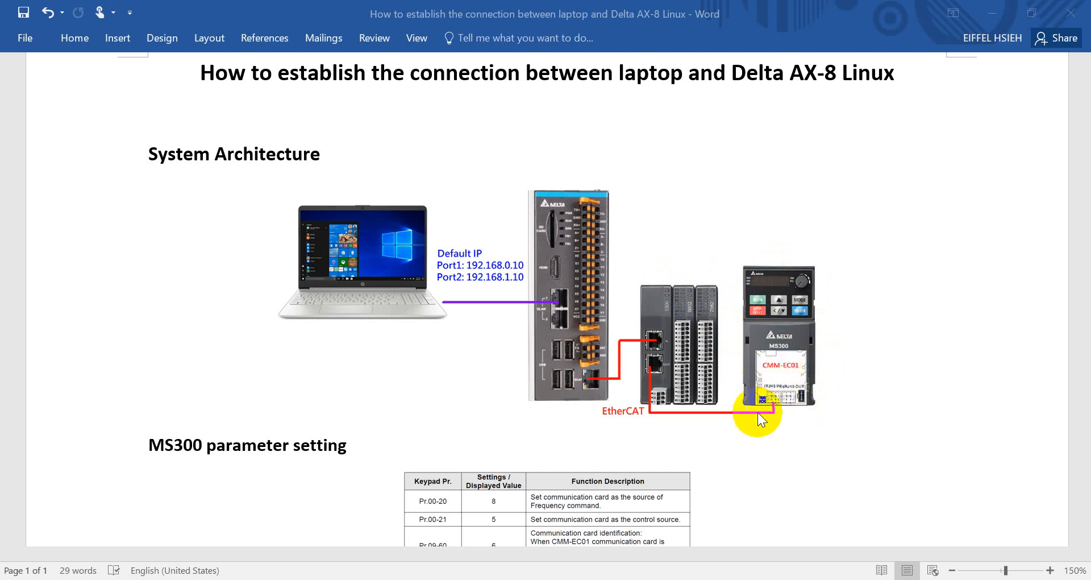
pyautogui.moveTo(780, 402)
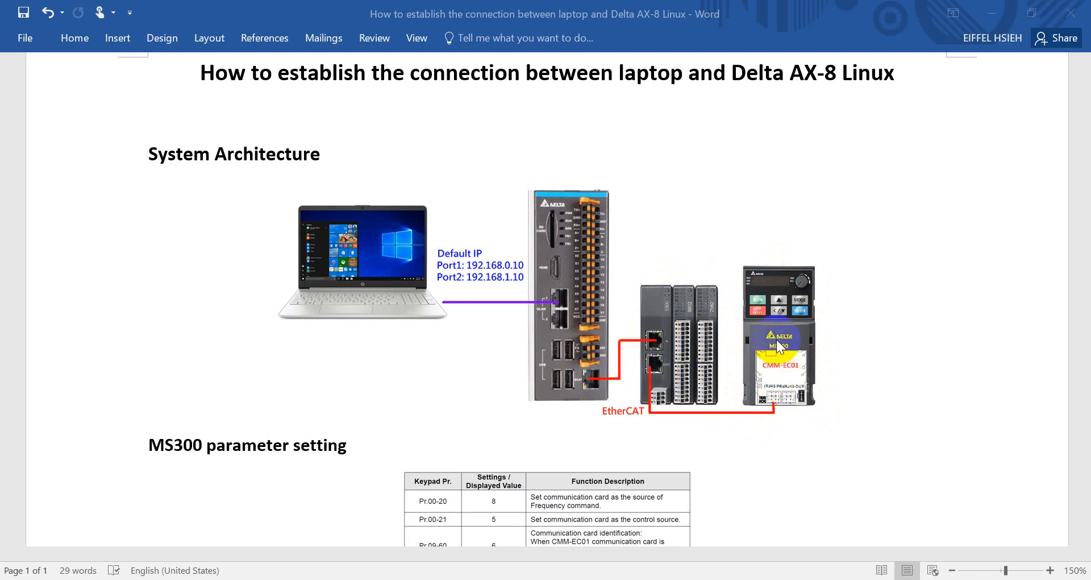
# - Scroll the guide down to the MS300 parameter setting table
pyautogui.scroll(-3)
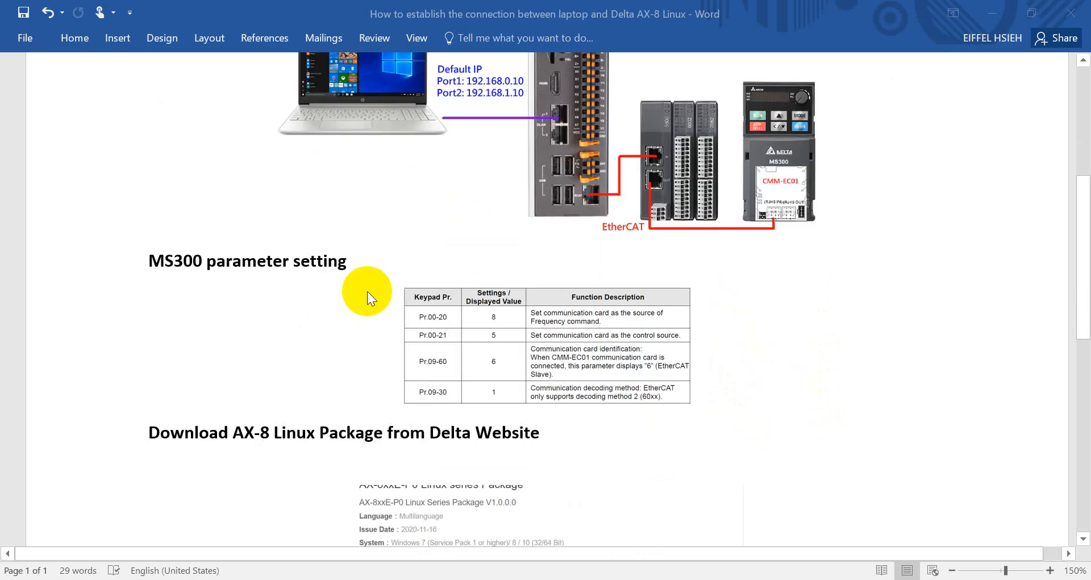
pyautogui.moveTo(468, 332)
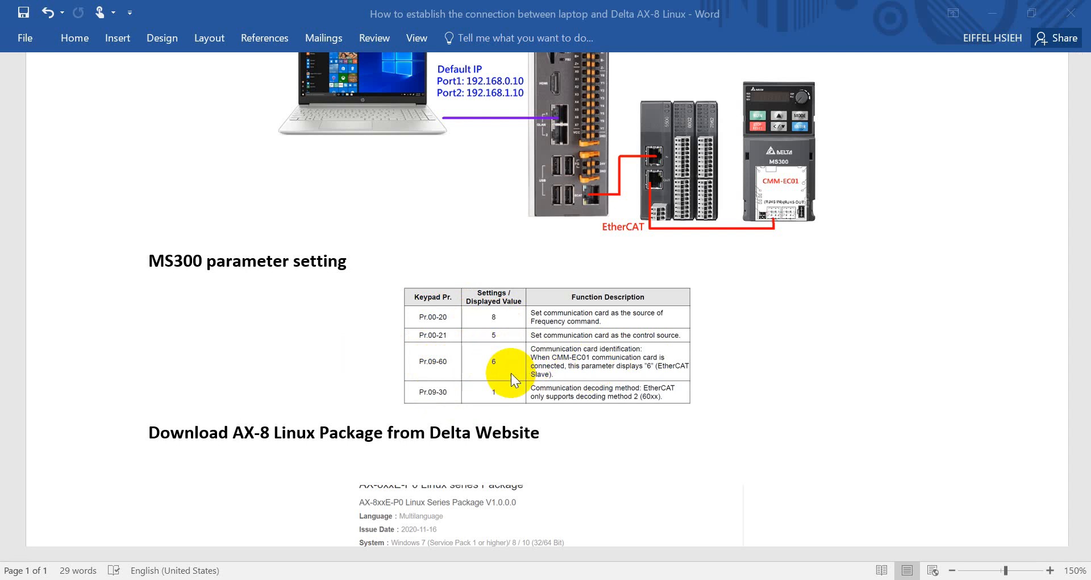
pyautogui.moveTo(436, 401)
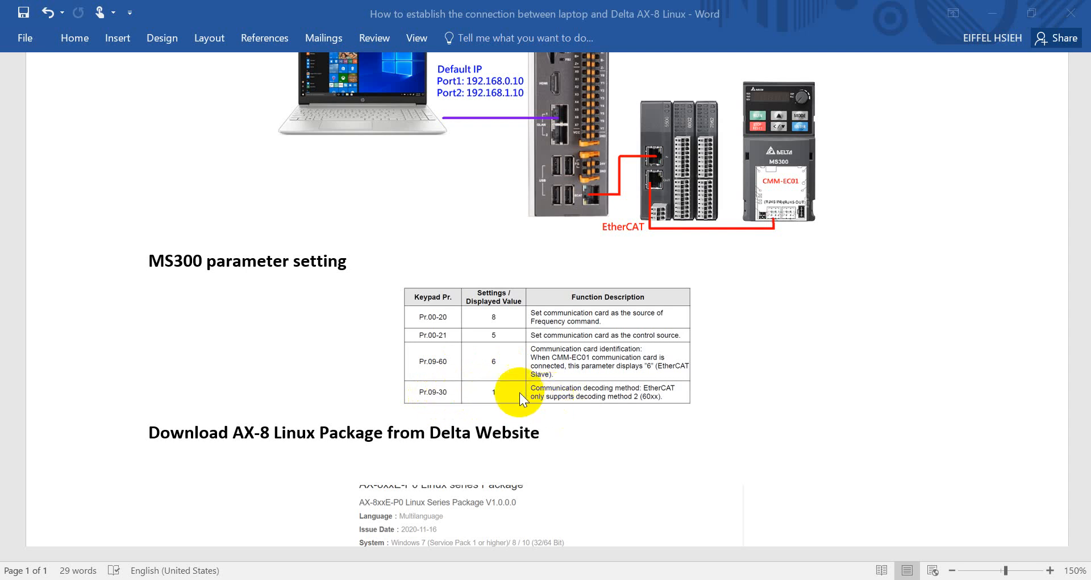
# - Reach the 'Download AX-8 Linux Package from Delta Website' section and follow its link to Delta's download center
pyautogui.scroll(-3)
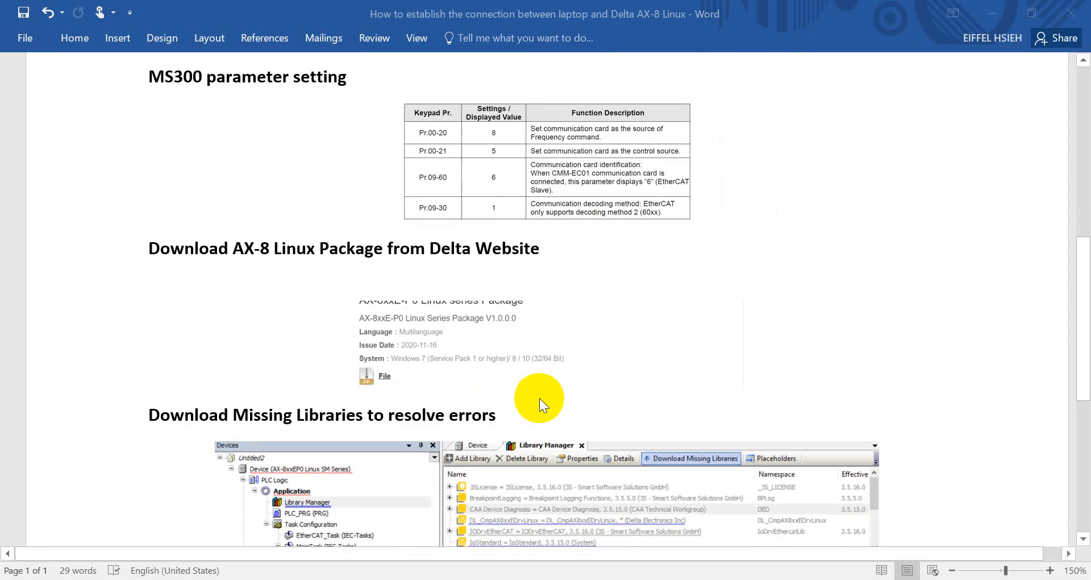
pyautogui.moveTo(359, 219)
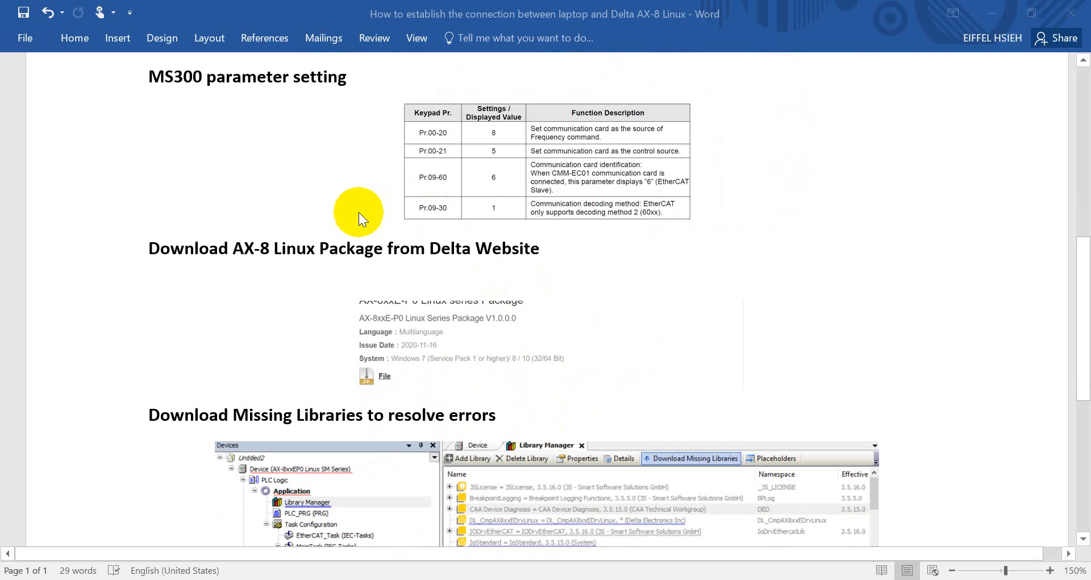
pyautogui.doubleClick(341, 248)
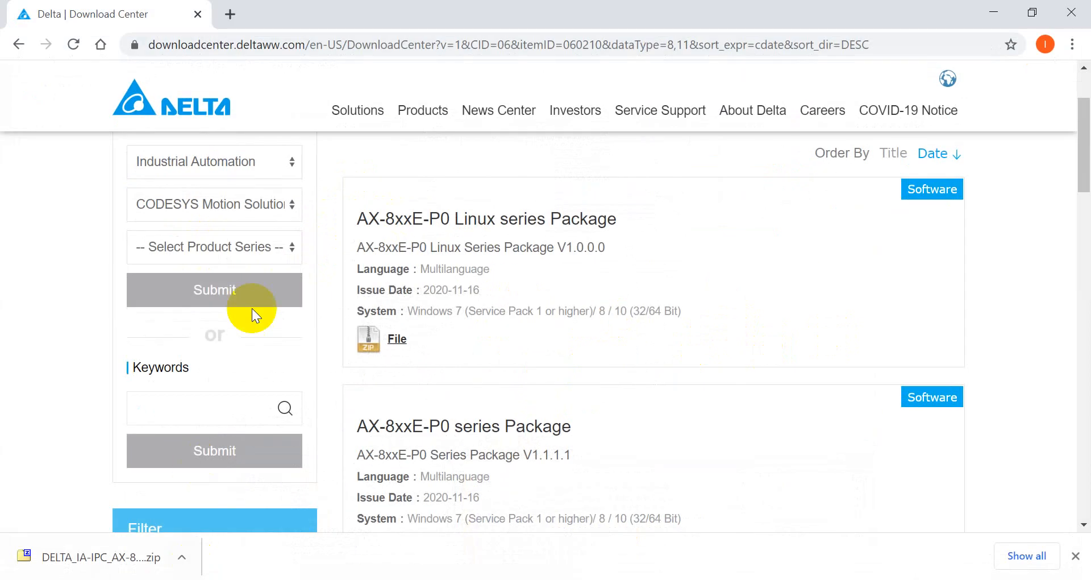
# - Locate the AX-8xxE-P0 Linux series Package in Delta Download Center with its zip downloaded
pyautogui.click(356, 110)
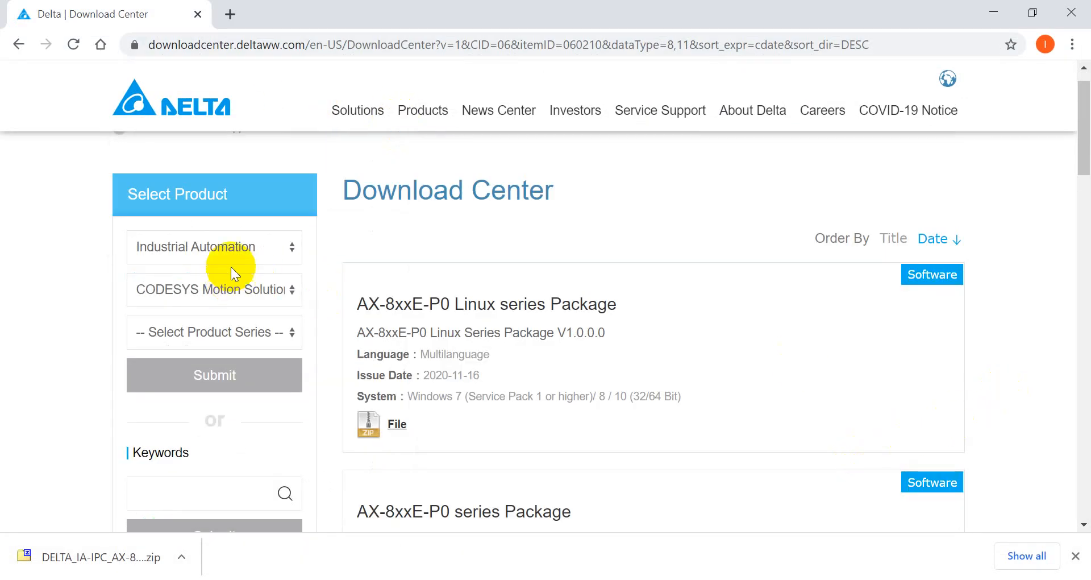
pyautogui.scroll(-3)
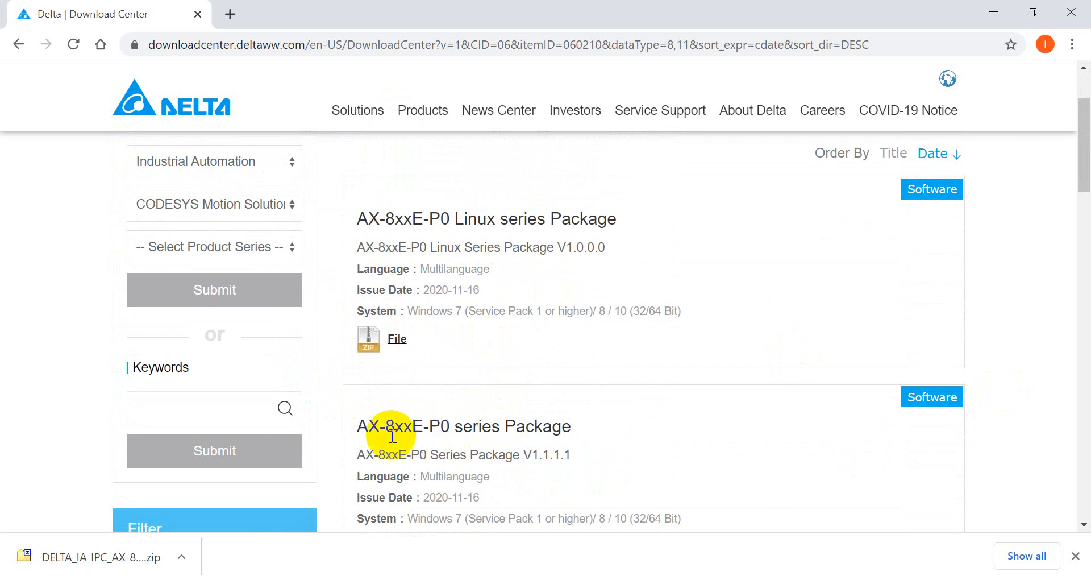
pyautogui.moveTo(472, 514)
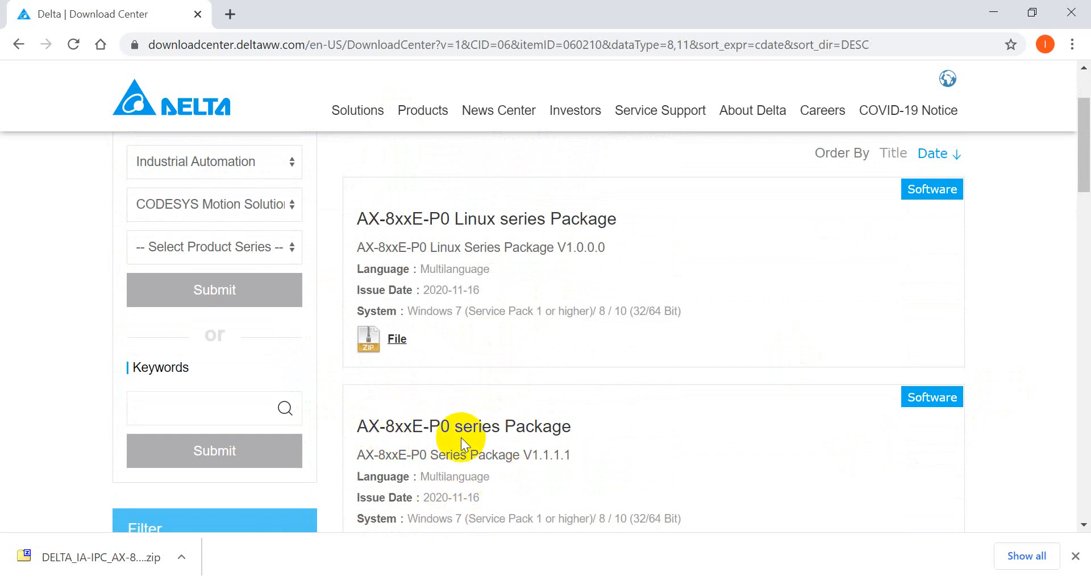
pyautogui.moveTo(470, 219)
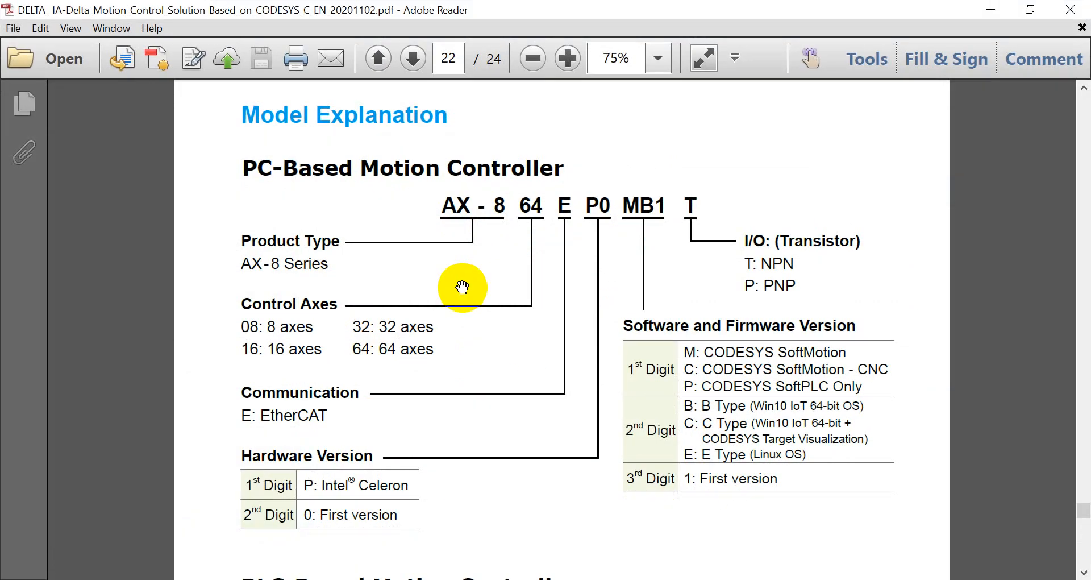
pyautogui.moveTo(277, 271)
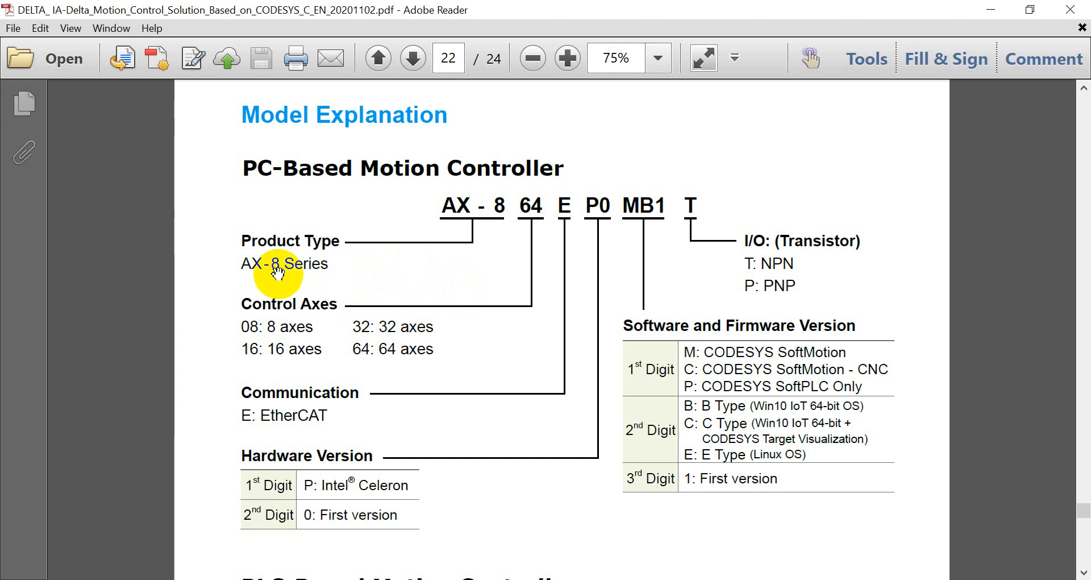
pyautogui.moveTo(353, 259)
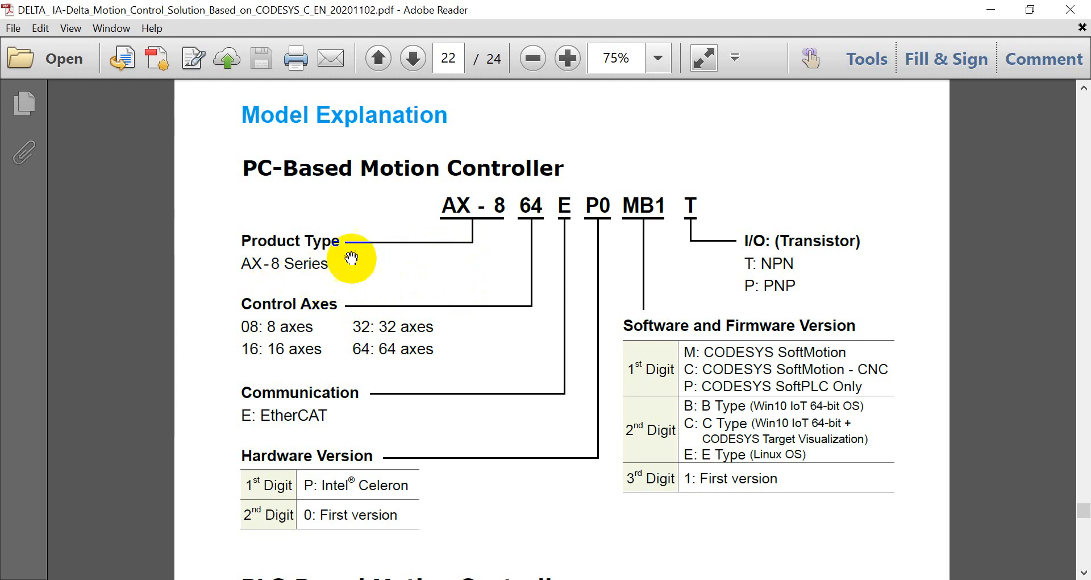
pyautogui.moveTo(294, 297)
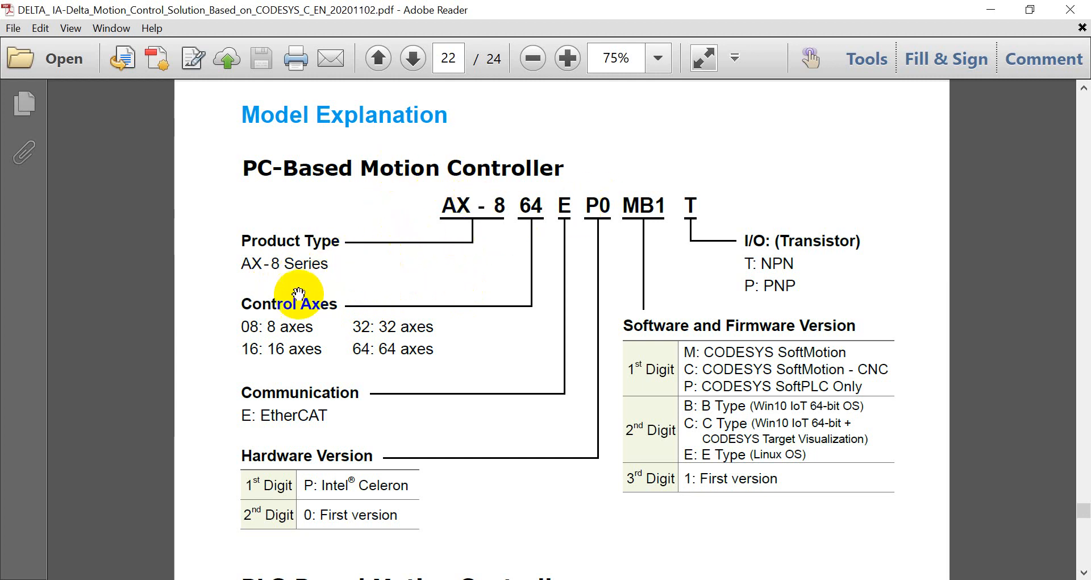
pyautogui.moveTo(366, 338)
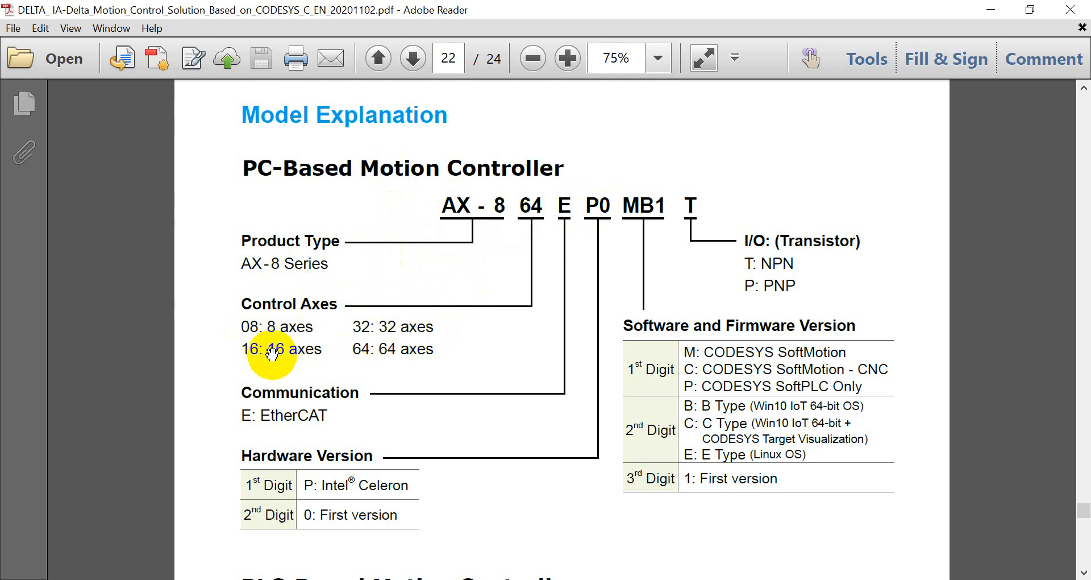
pyautogui.moveTo(387, 366)
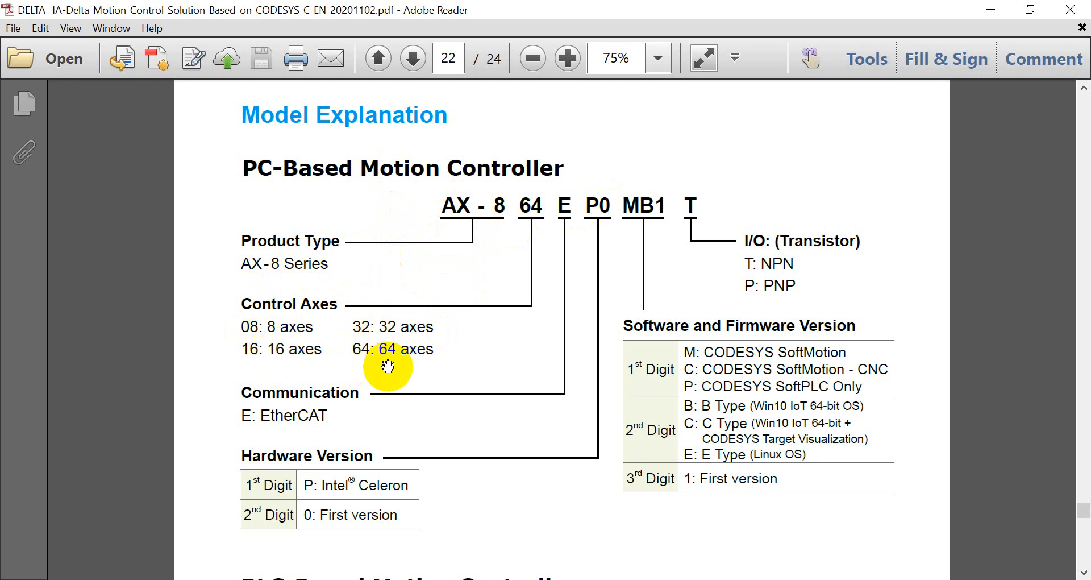
pyautogui.moveTo(461, 394)
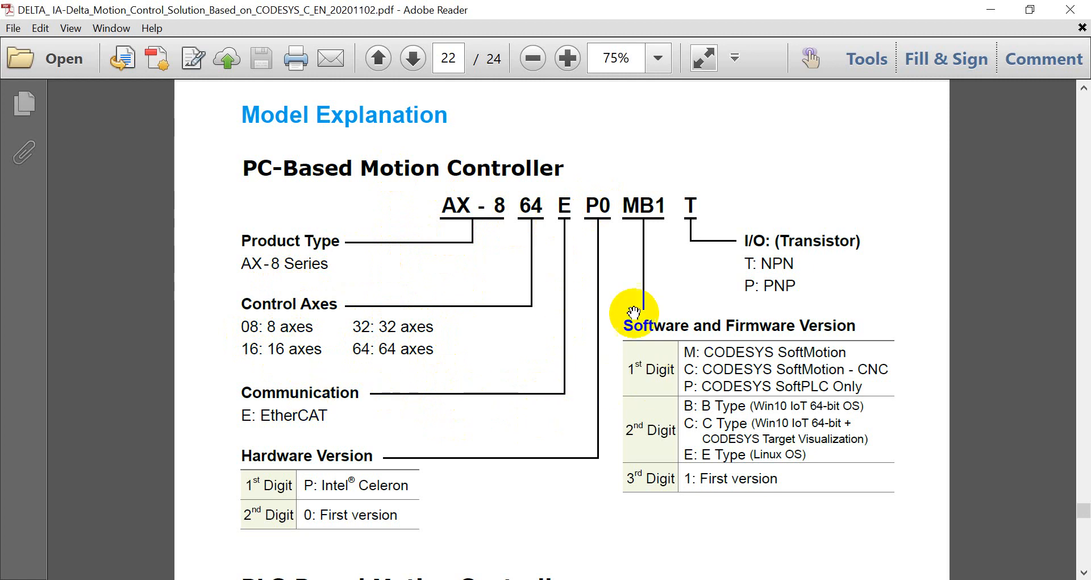
pyautogui.moveTo(671, 372)
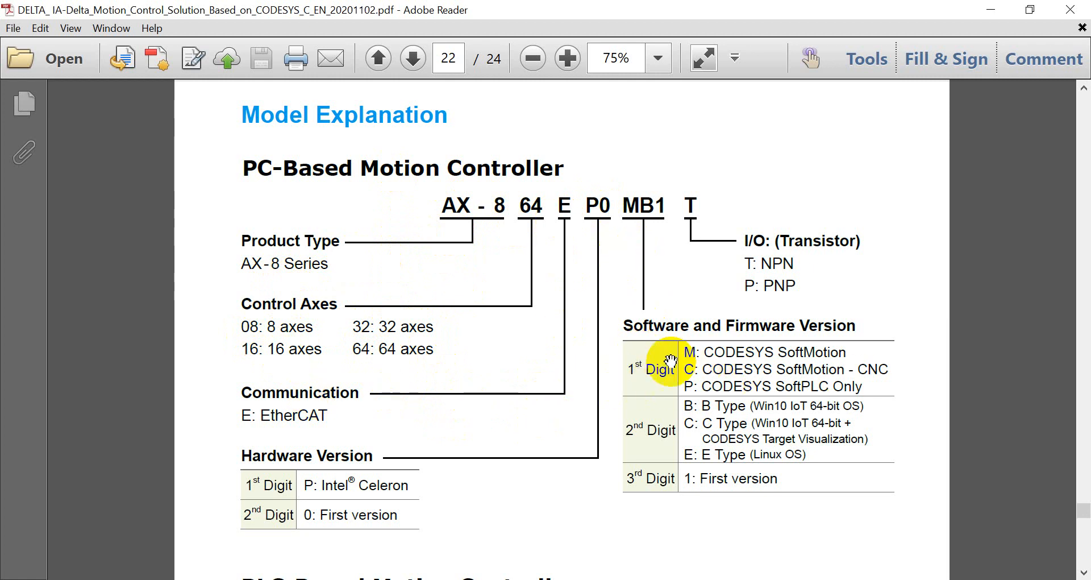
pyautogui.moveTo(757, 431)
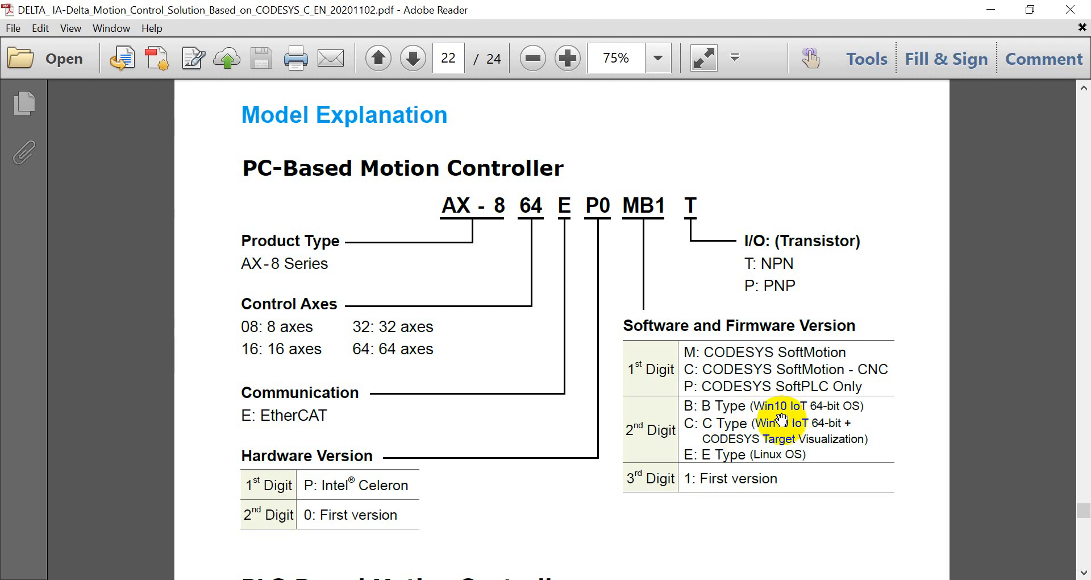
pyautogui.moveTo(807, 449)
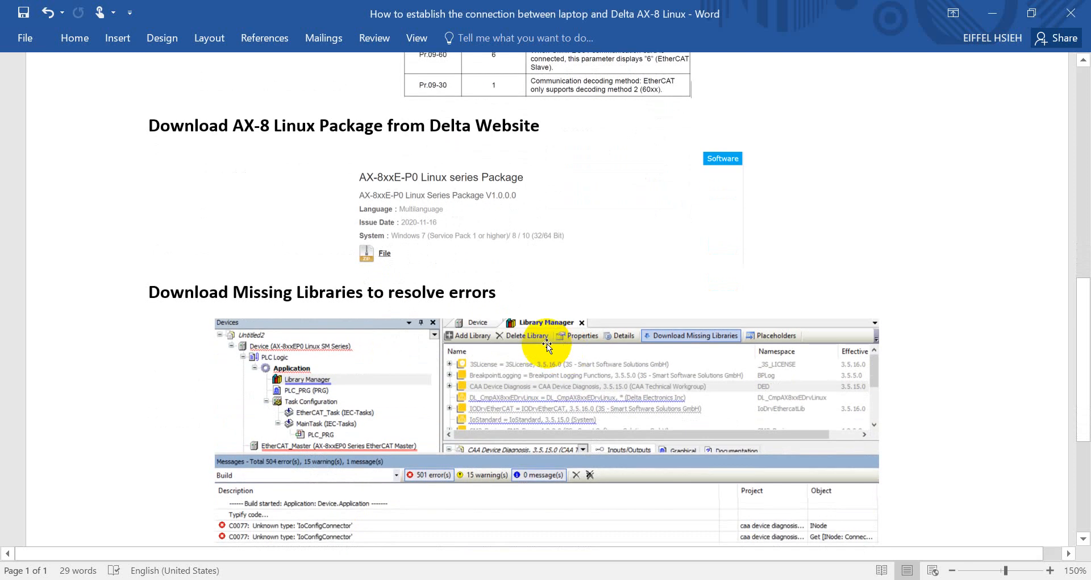
pyautogui.moveTo(661, 359)
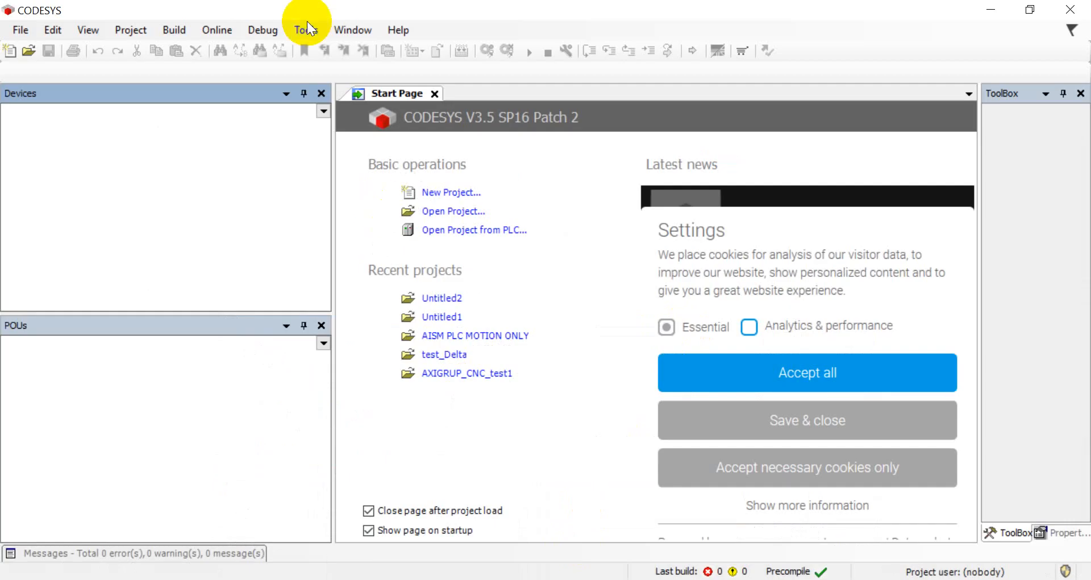
# - Show the Tools menu with Package Manager and repository commands
pyautogui.click(307, 30)
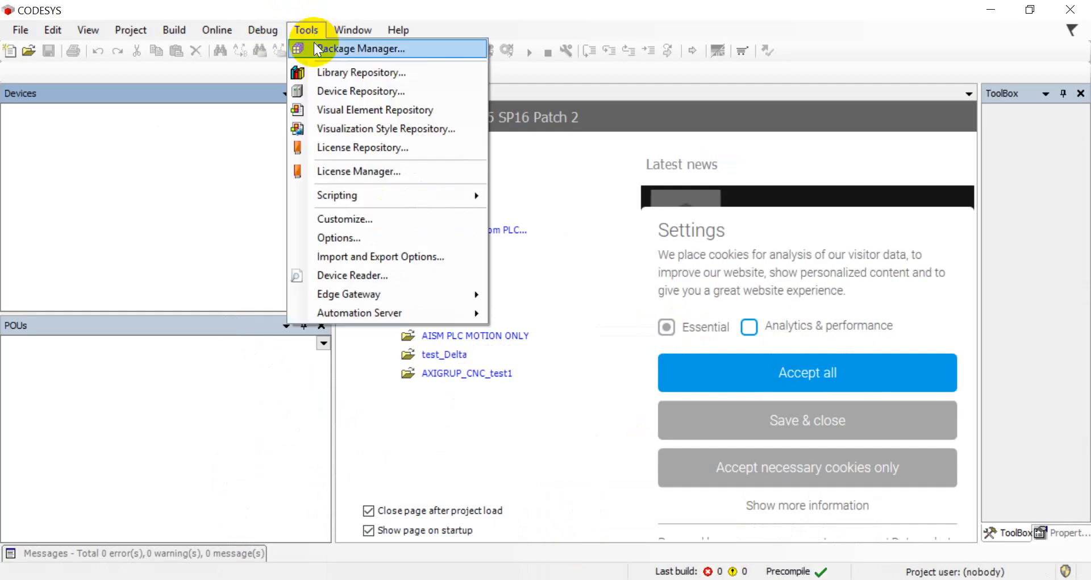
pyautogui.moveTo(319, 55)
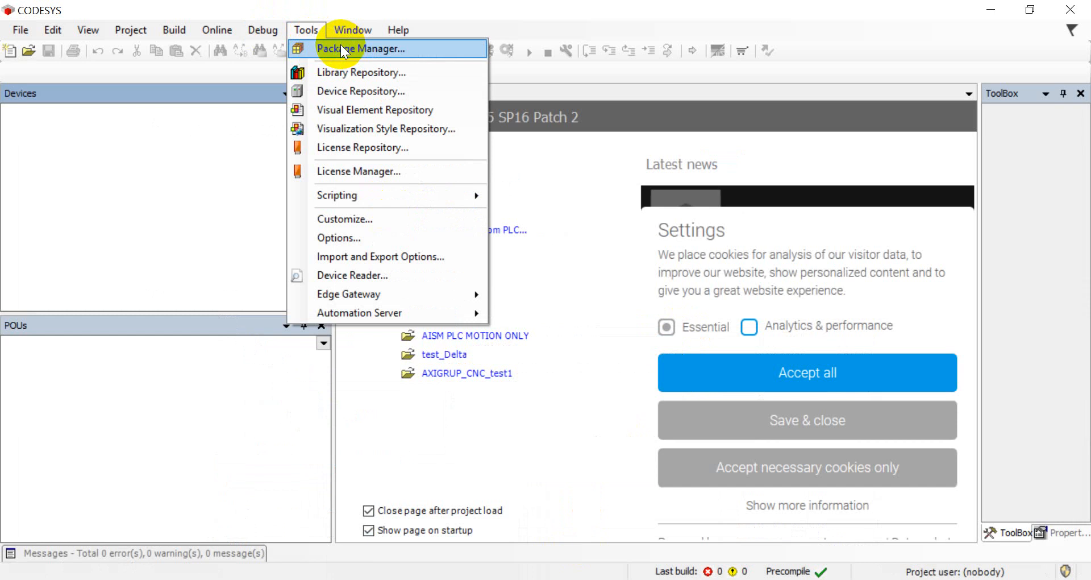
pyautogui.moveTo(348, 54)
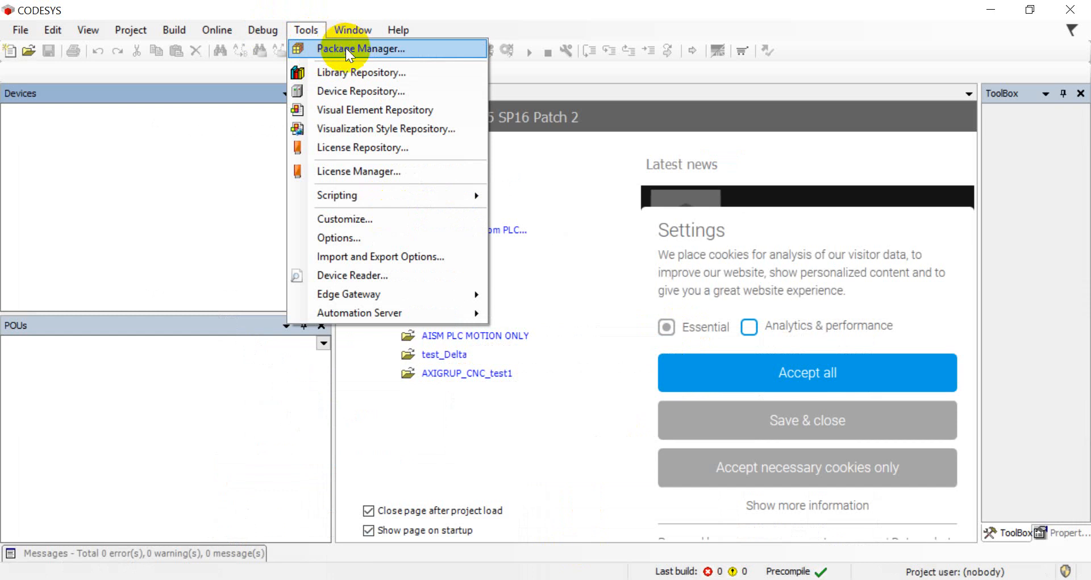
# - Start installing a new package from the Package Manager so it begins extracting
pyautogui.click(361, 49)
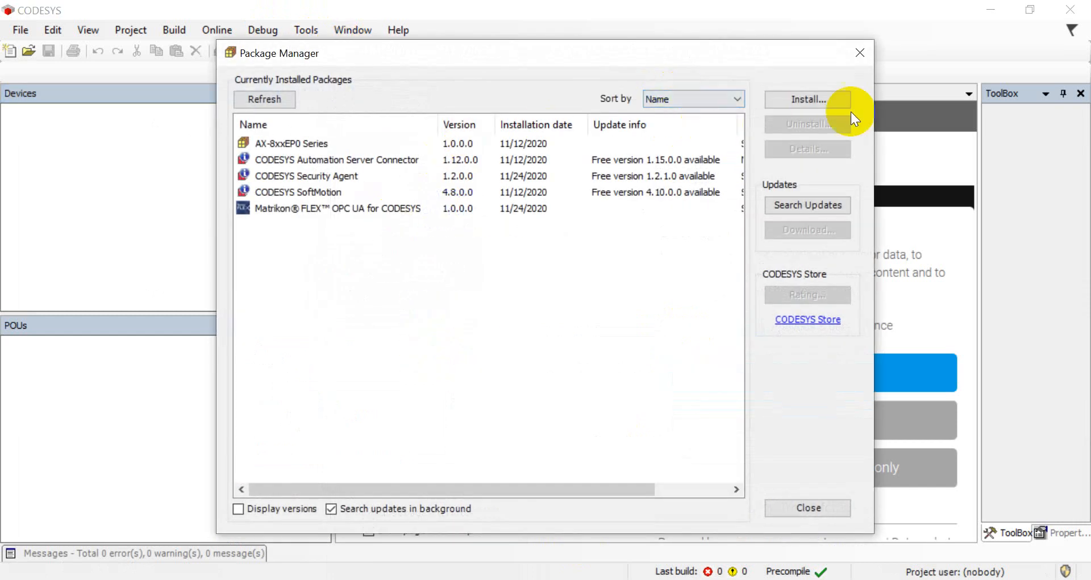
pyautogui.moveTo(211, 159)
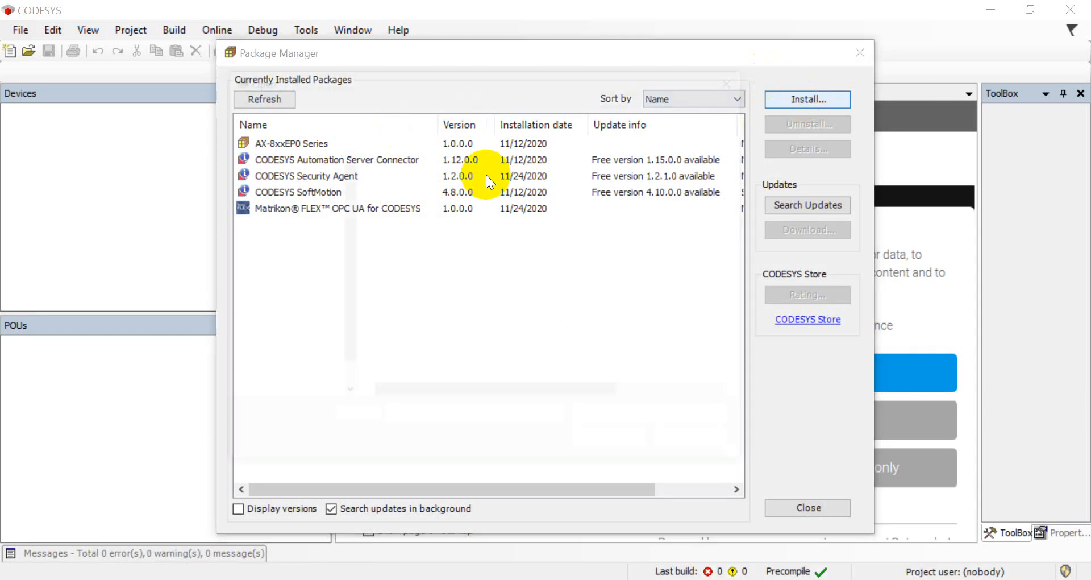
pyautogui.click(807, 99)
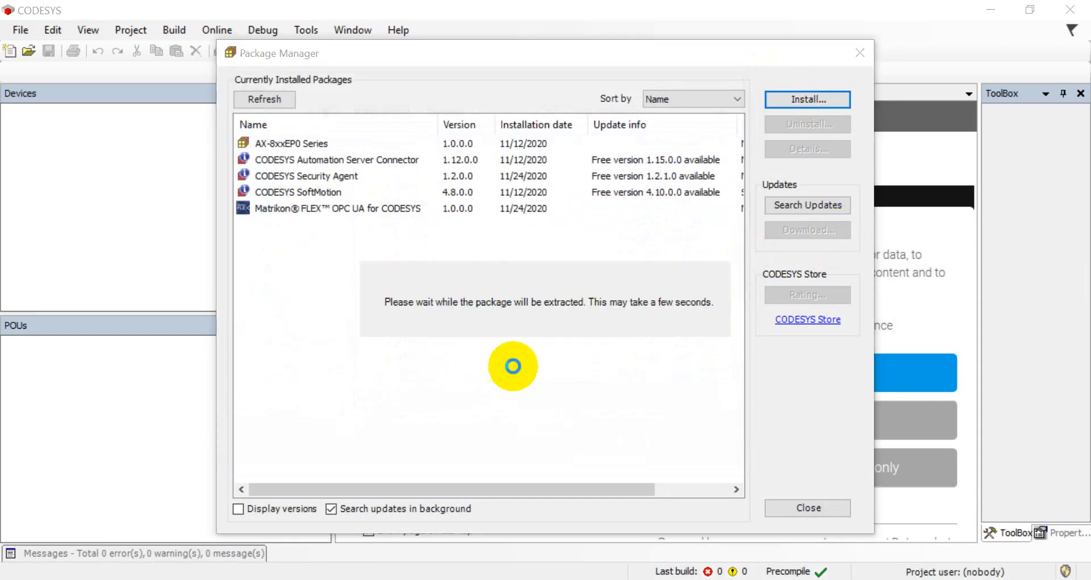
pyautogui.moveTo(657, 572)
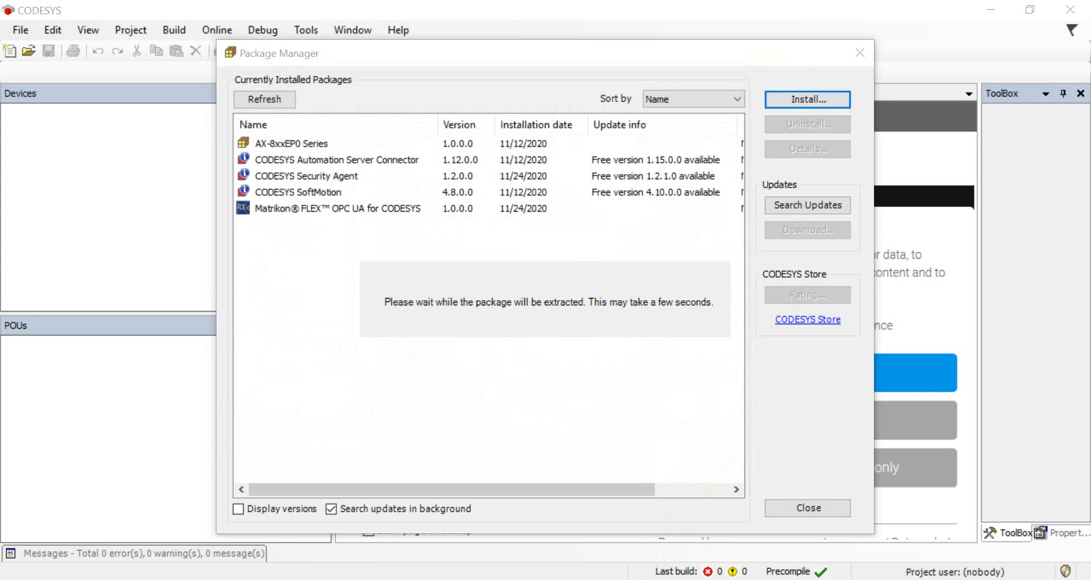
# - Install the AX-8xxEP0 Linux Series 1.0.0.0 package with the Typical setup and finish the wizard
pyautogui.click(358, 288)
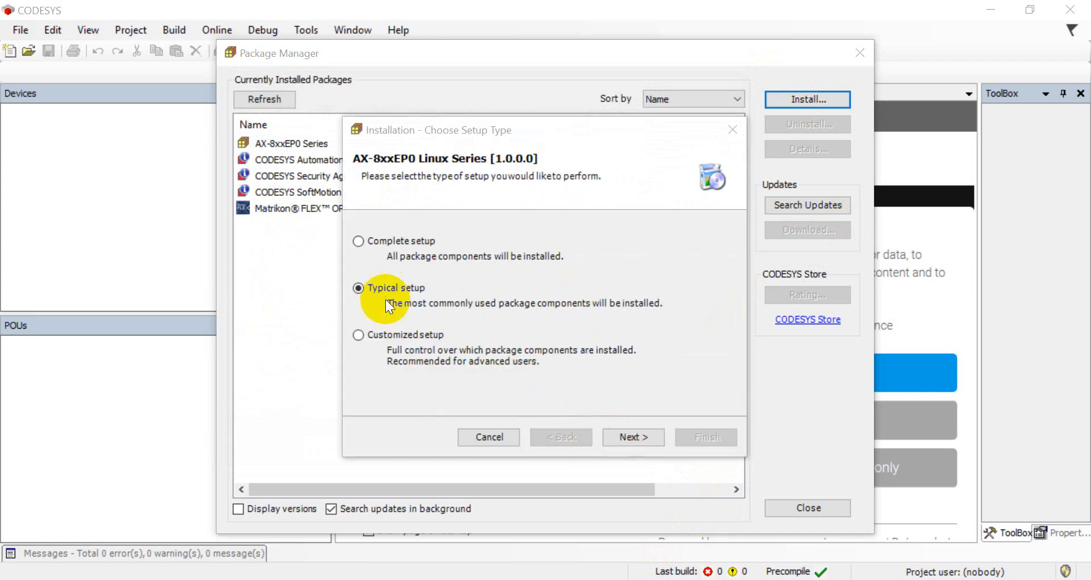
pyautogui.click(633, 437)
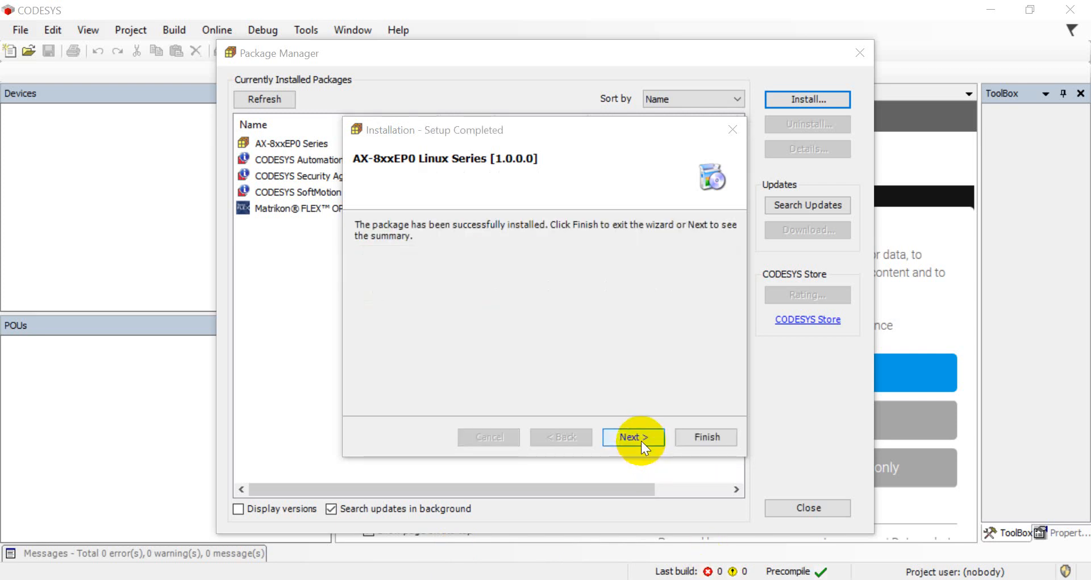
pyautogui.click(634, 437)
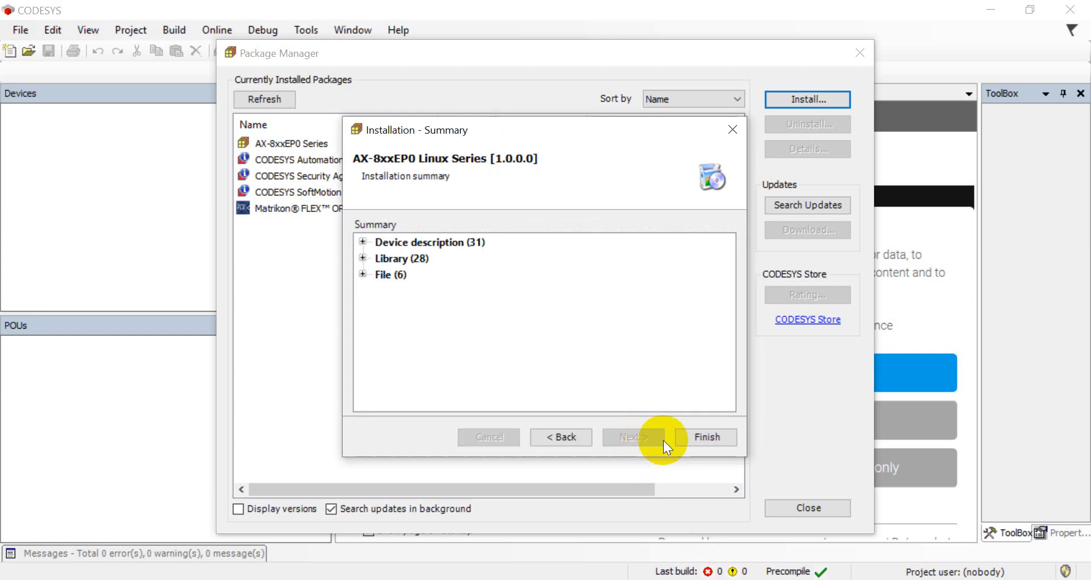
pyautogui.click(707, 436)
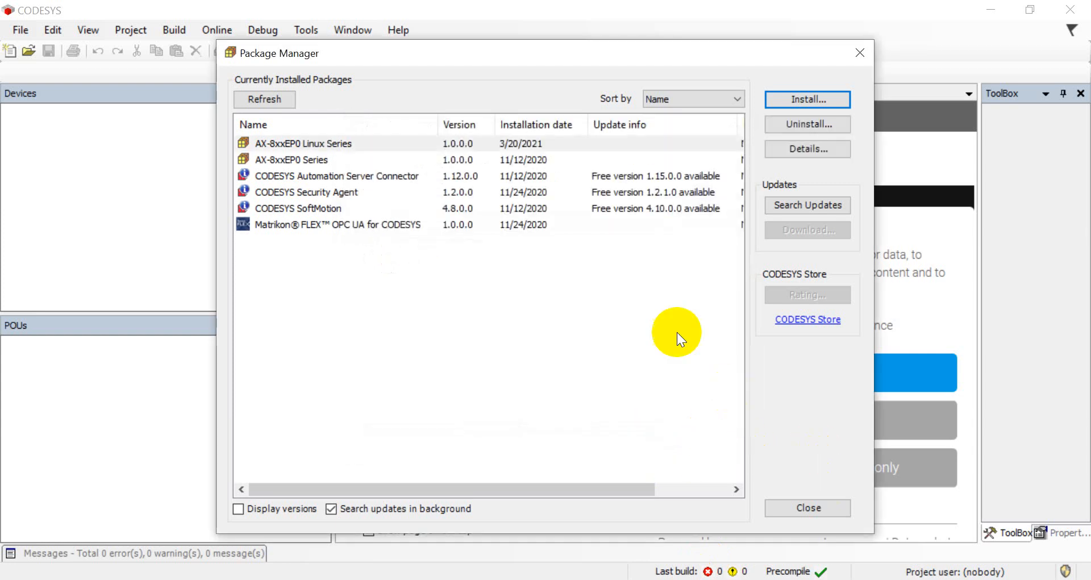
pyautogui.moveTo(882, 120)
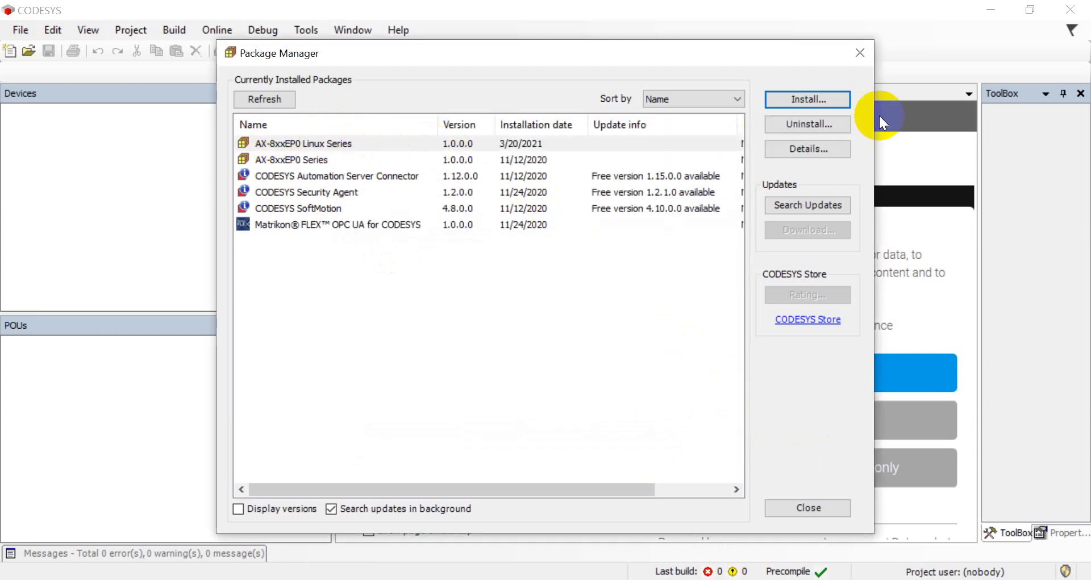
# - Close Package Manager and create a new Standard project named Untitled2
pyautogui.click(807, 507)
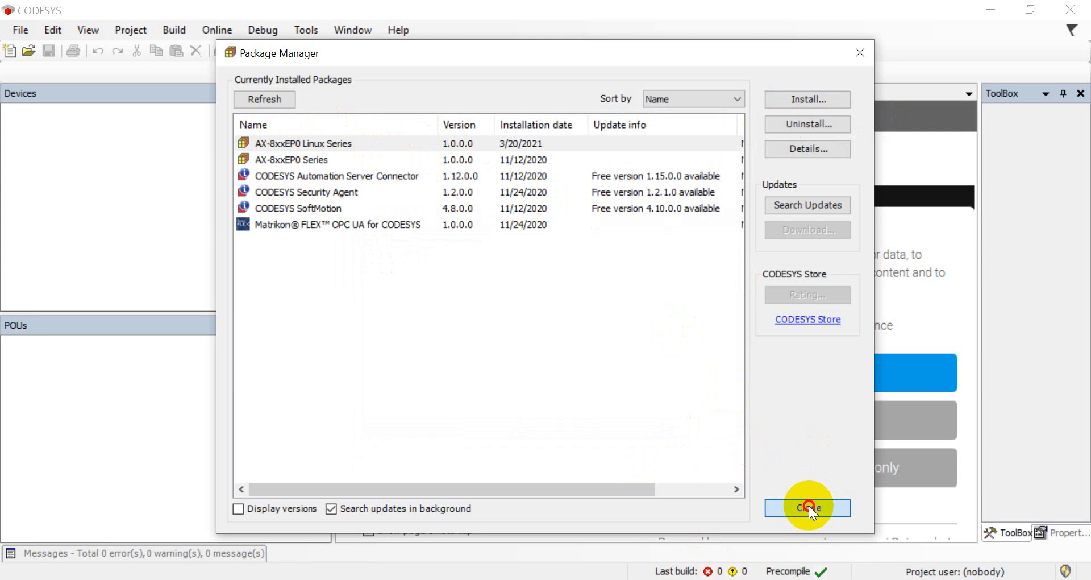
pyautogui.click(807, 507)
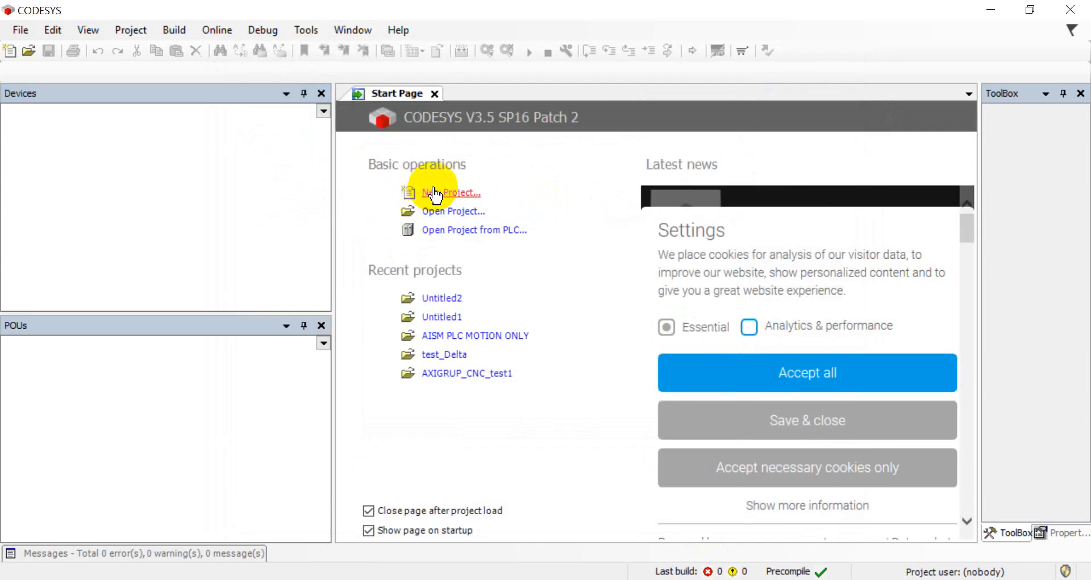
pyautogui.click(450, 193)
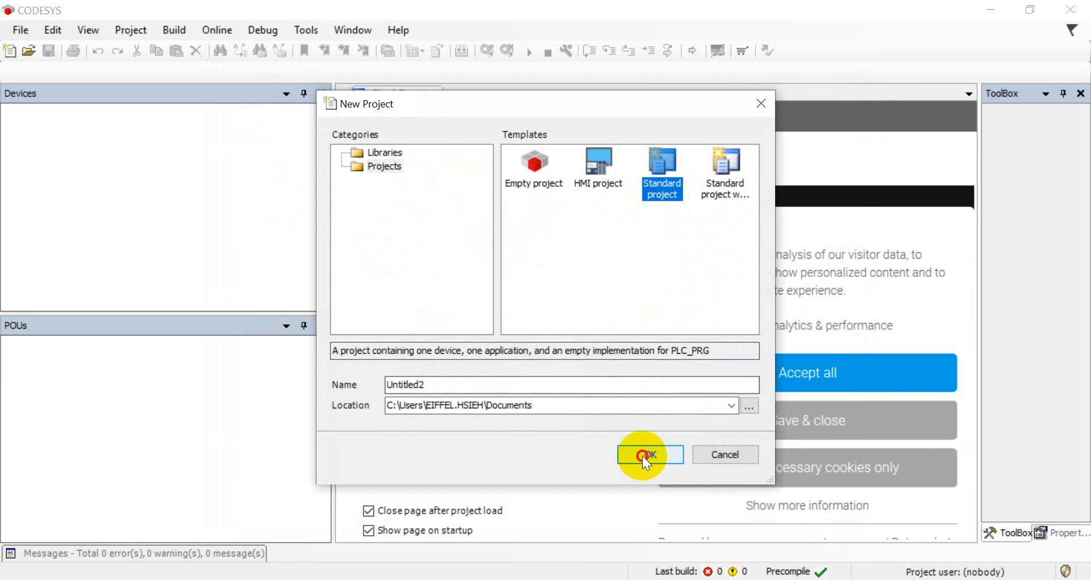
pyautogui.click(645, 455)
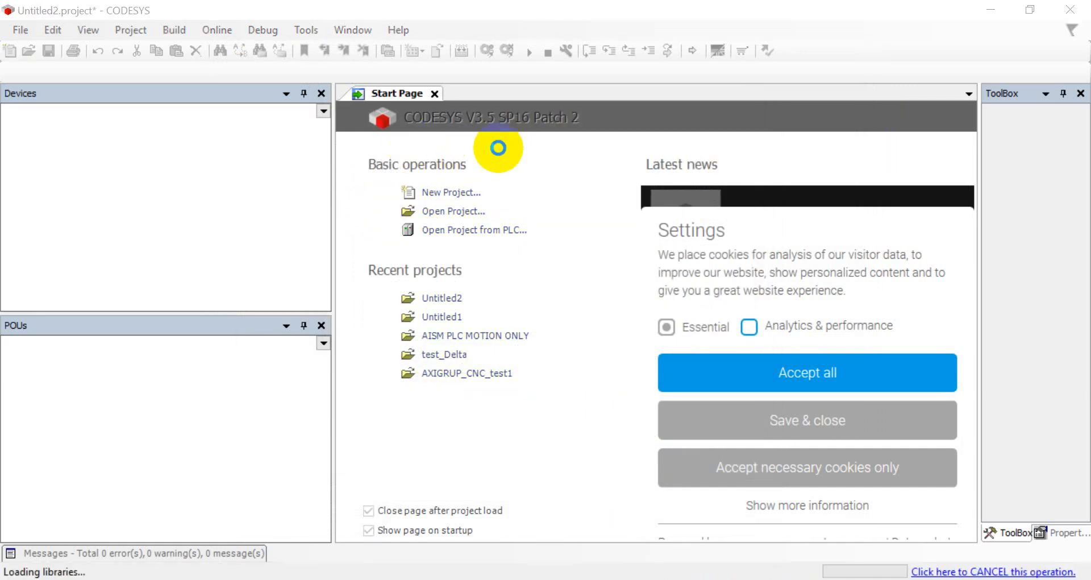
pyautogui.moveTo(463, 167)
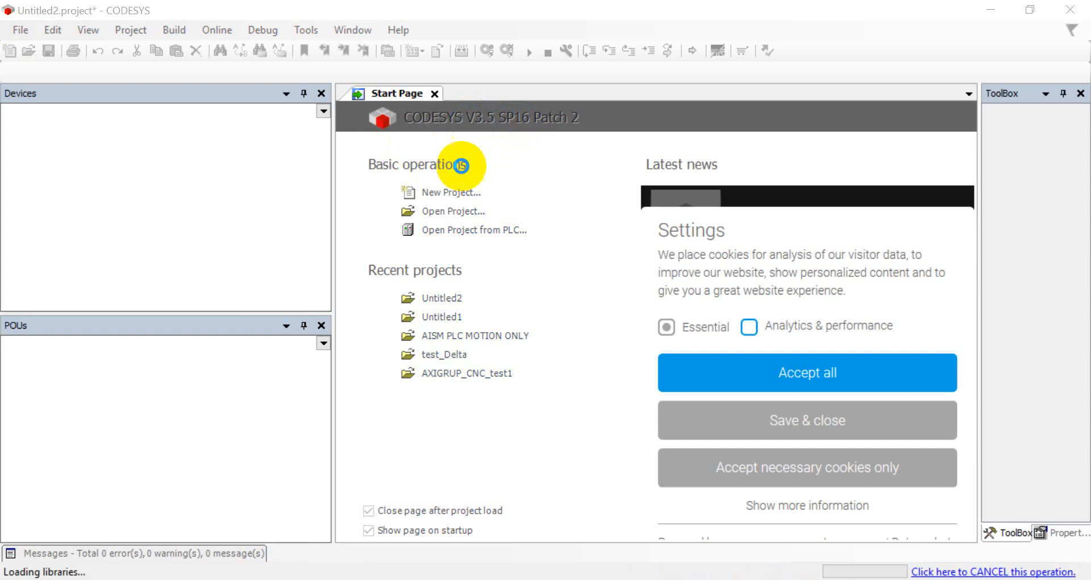
# - Choose AX-8xxEP0 Linux SM Series as the device with PLC_PRG in CFC and create the project
pyautogui.click(453, 192)
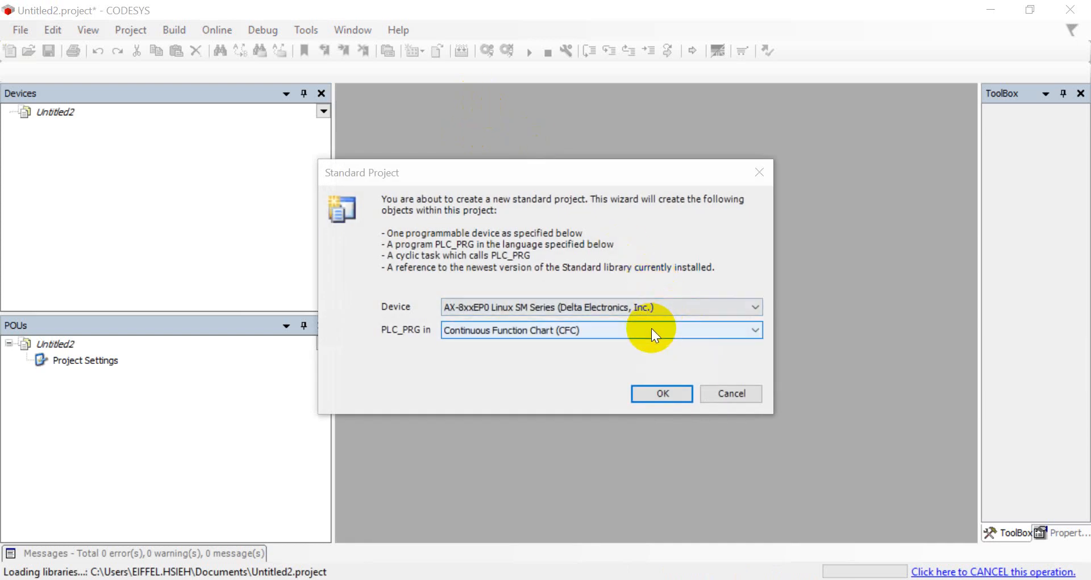
pyautogui.moveTo(571, 331)
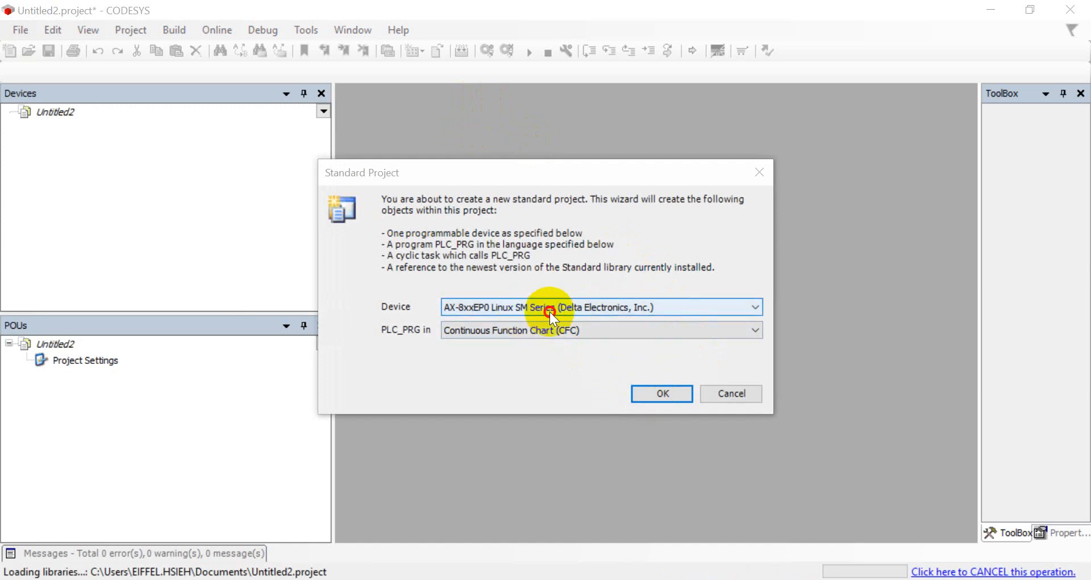
pyautogui.click(755, 307)
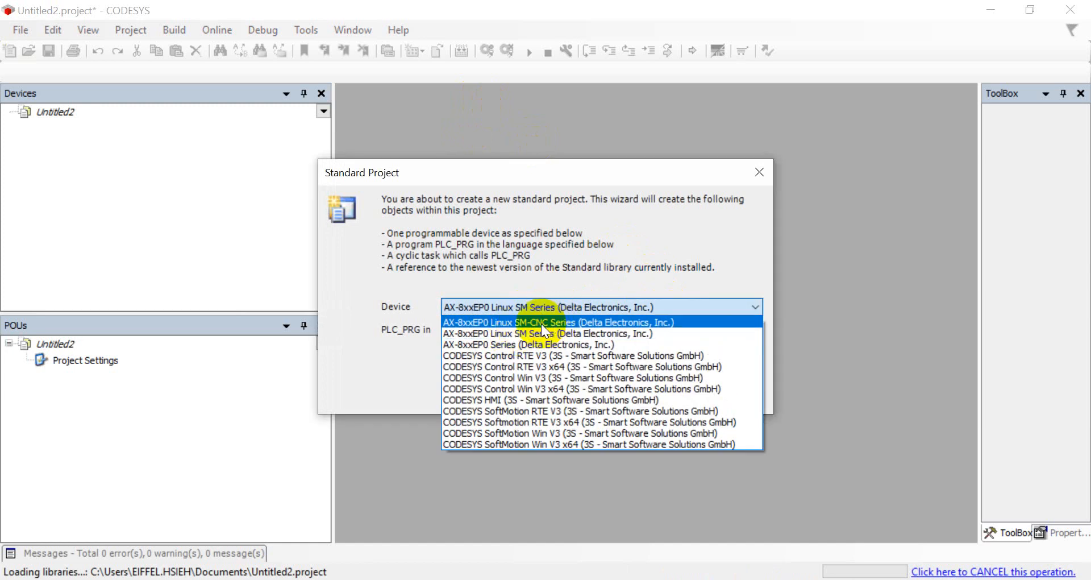
pyautogui.moveTo(507, 333)
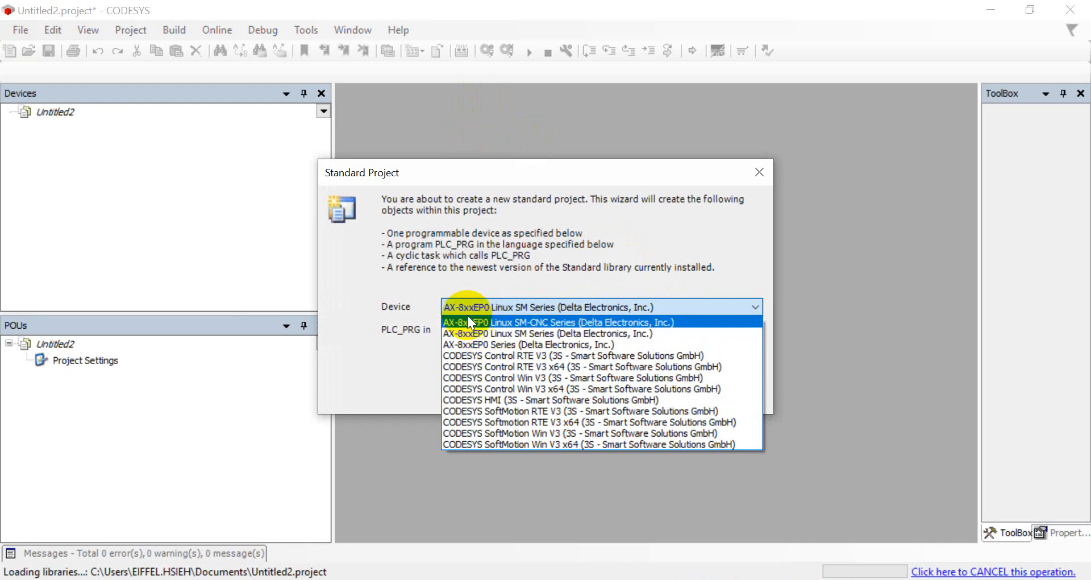
pyautogui.moveTo(522, 344)
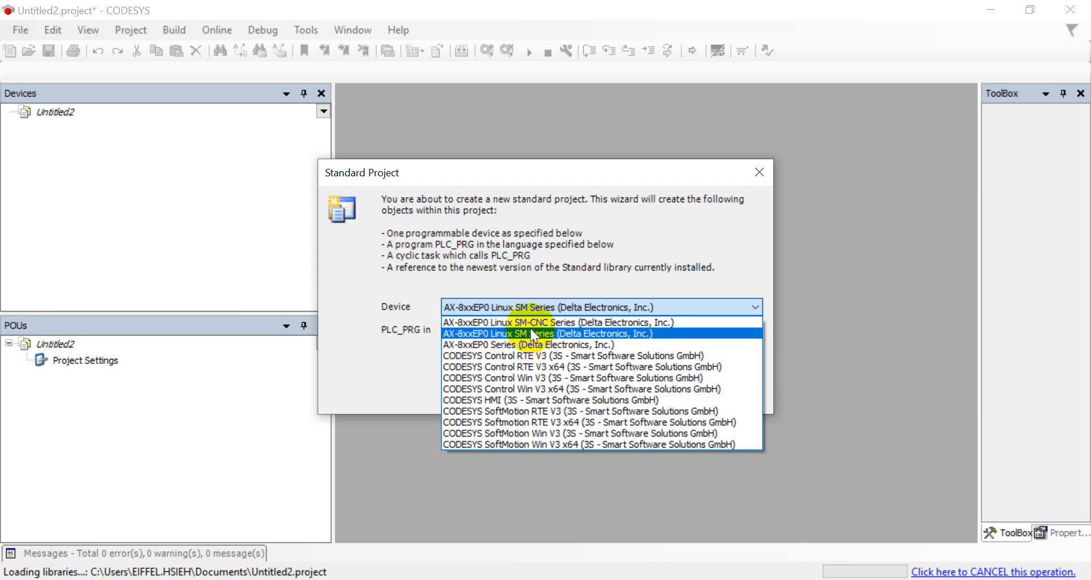
pyautogui.click(532, 333)
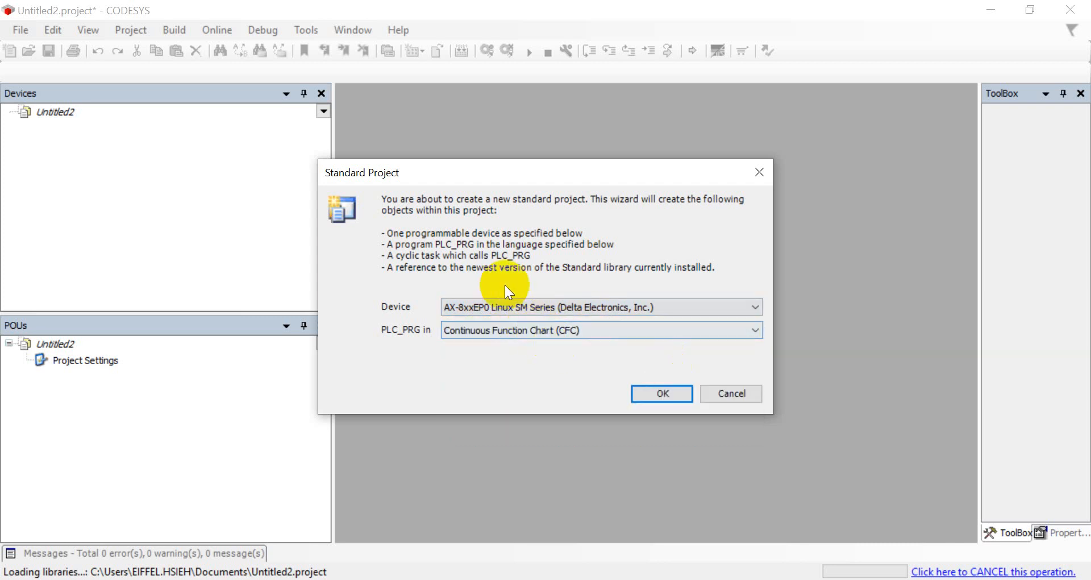
pyautogui.moveTo(516, 289)
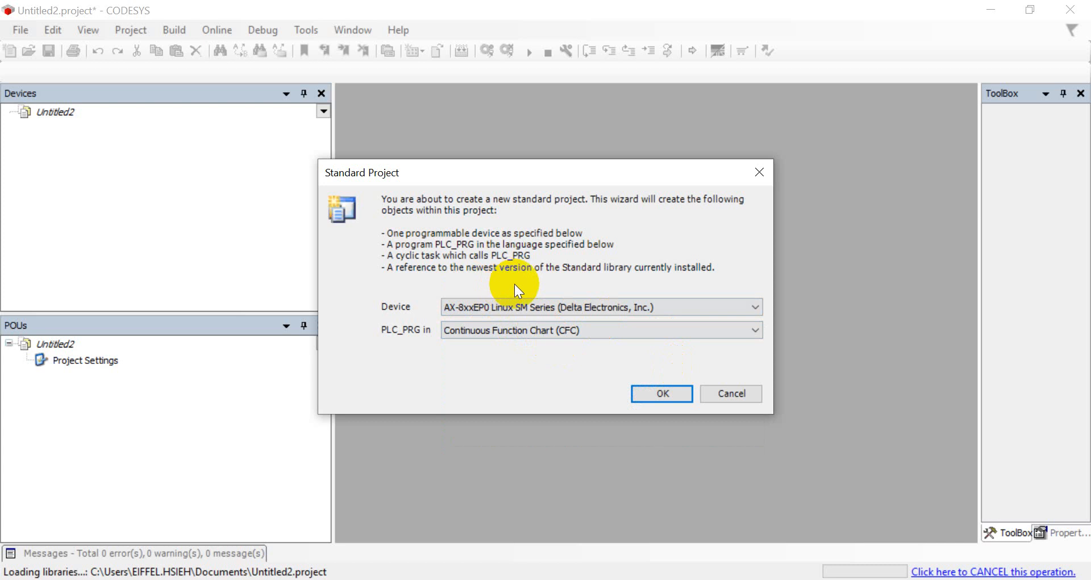
pyautogui.click(751, 307)
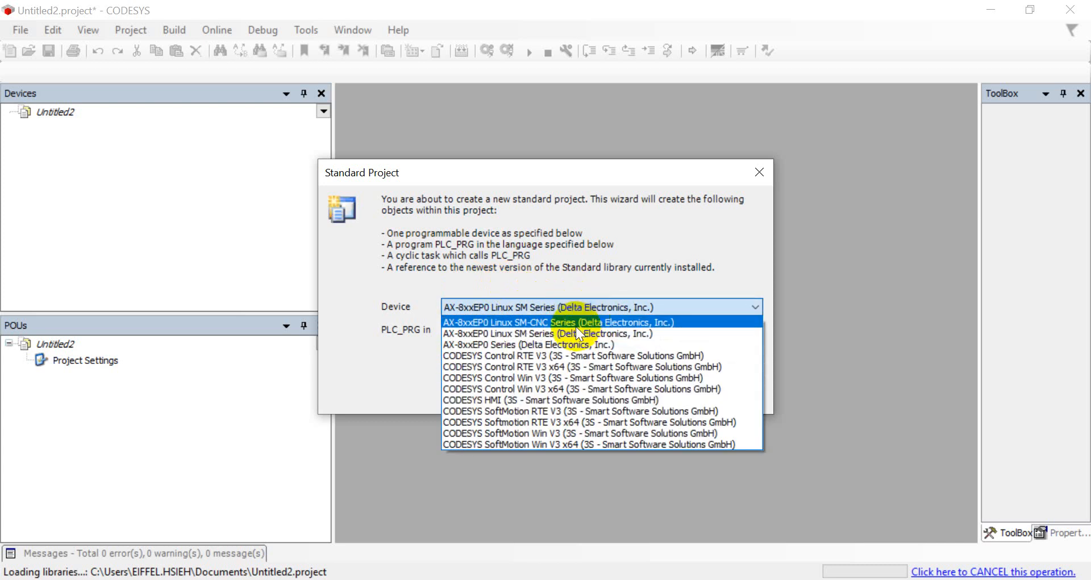
pyautogui.moveTo(523, 334)
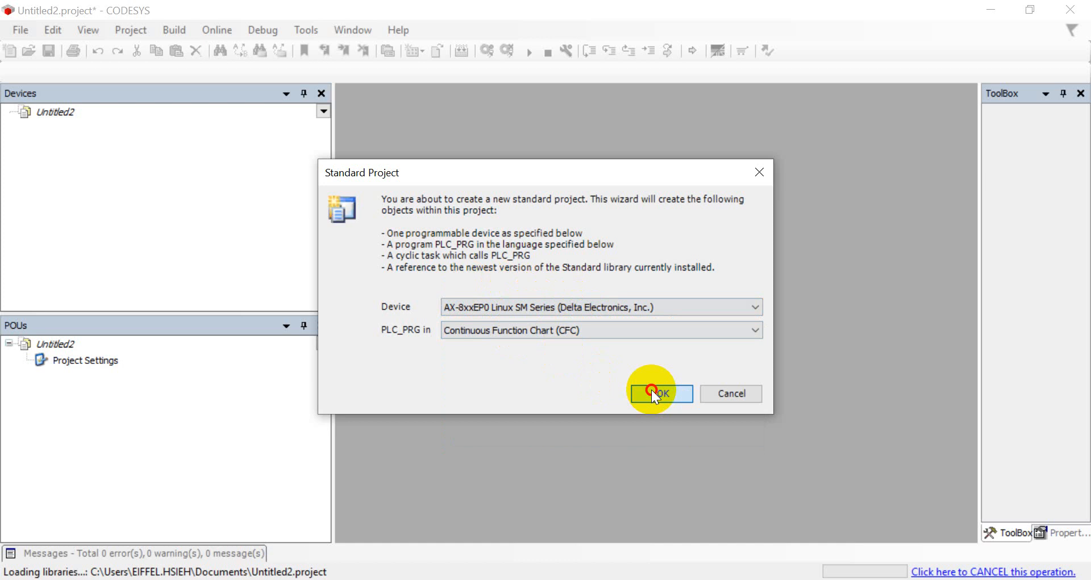
pyautogui.click(659, 393)
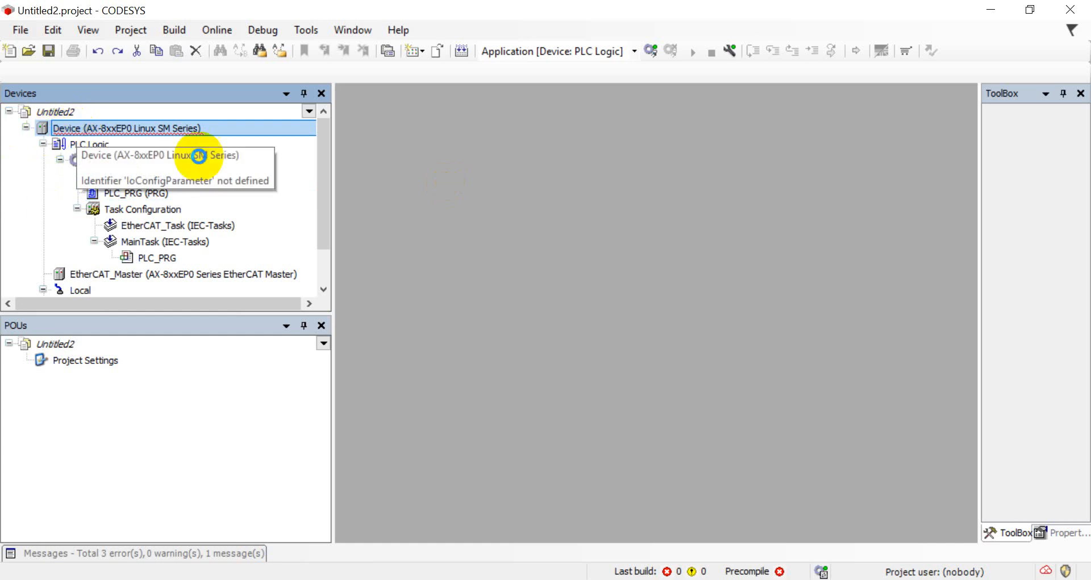
# - Show the Device's Parameters with run mode, RS-485 and GLAN1/GLAN2 static IP settings
pyautogui.doubleClick(119, 127)
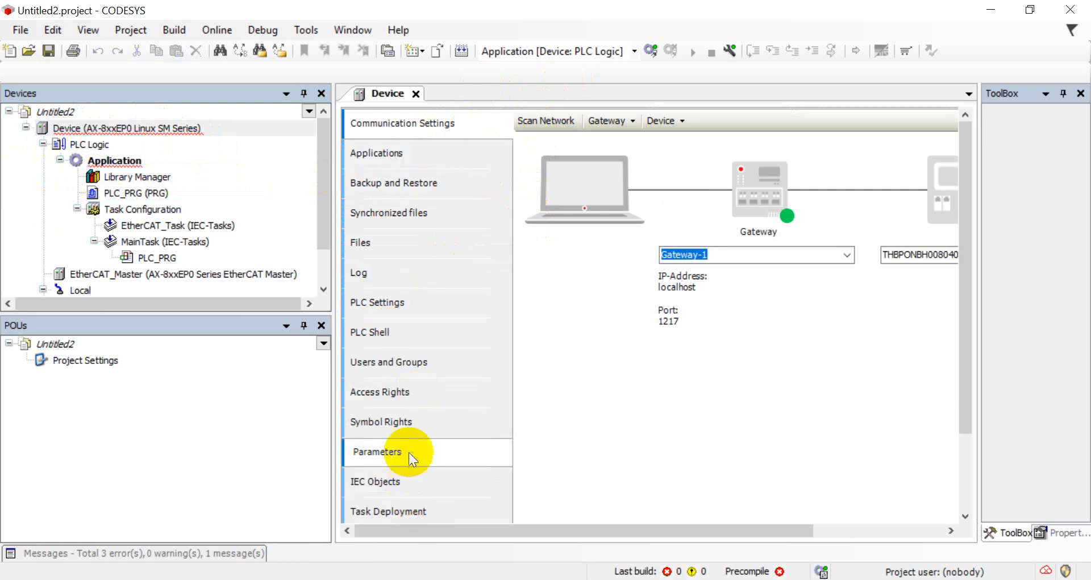
pyautogui.click(546, 120)
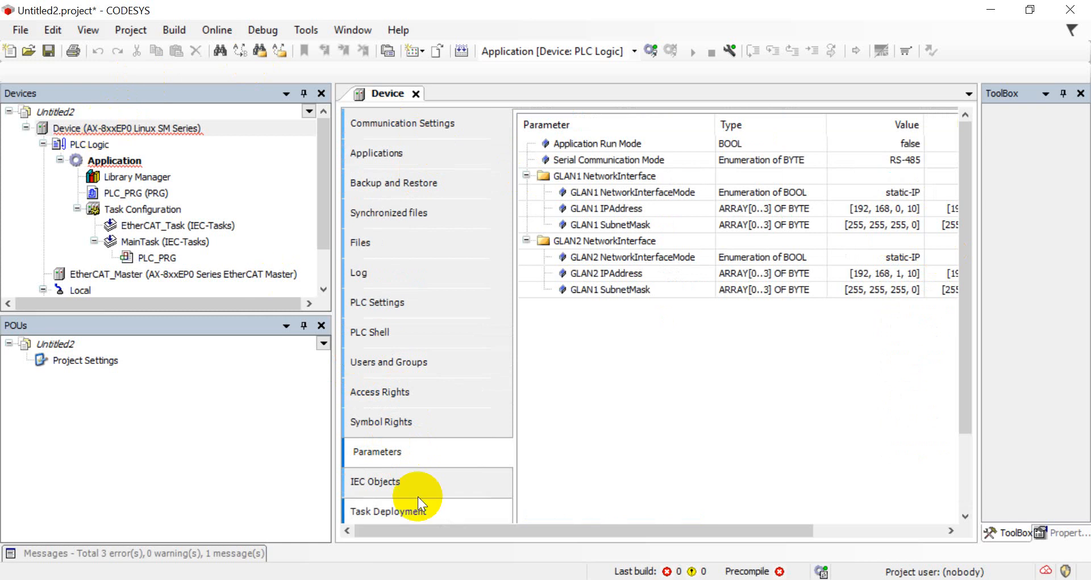
pyautogui.moveTo(843, 169)
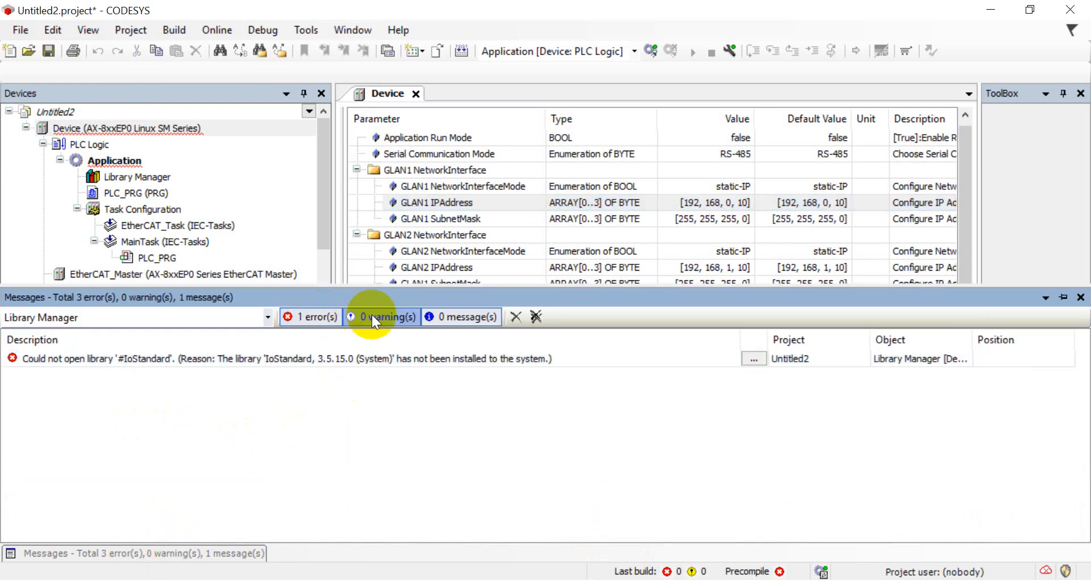
# - Download the missing IoStandard and SysSem libraries via Library Manager, clearing the project errors
pyautogui.click(290, 358)
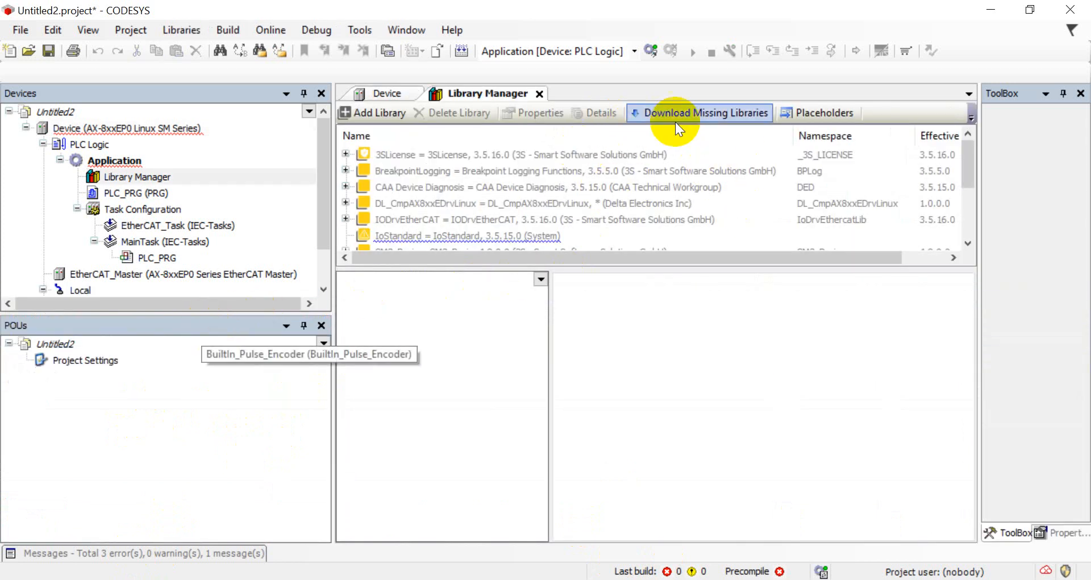
pyautogui.click(705, 113)
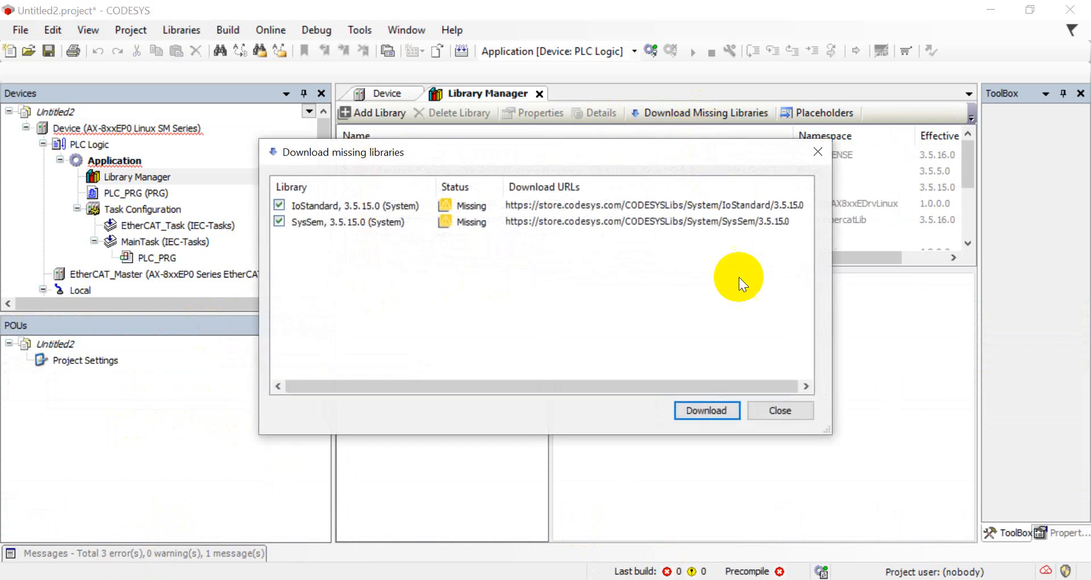
pyautogui.click(707, 410)
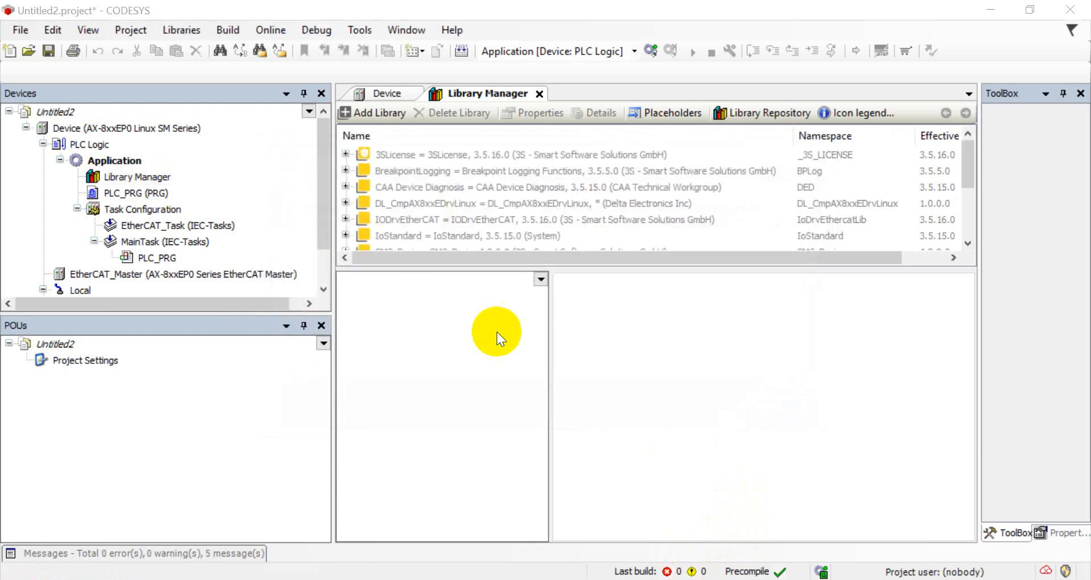
pyautogui.moveTo(356, 18)
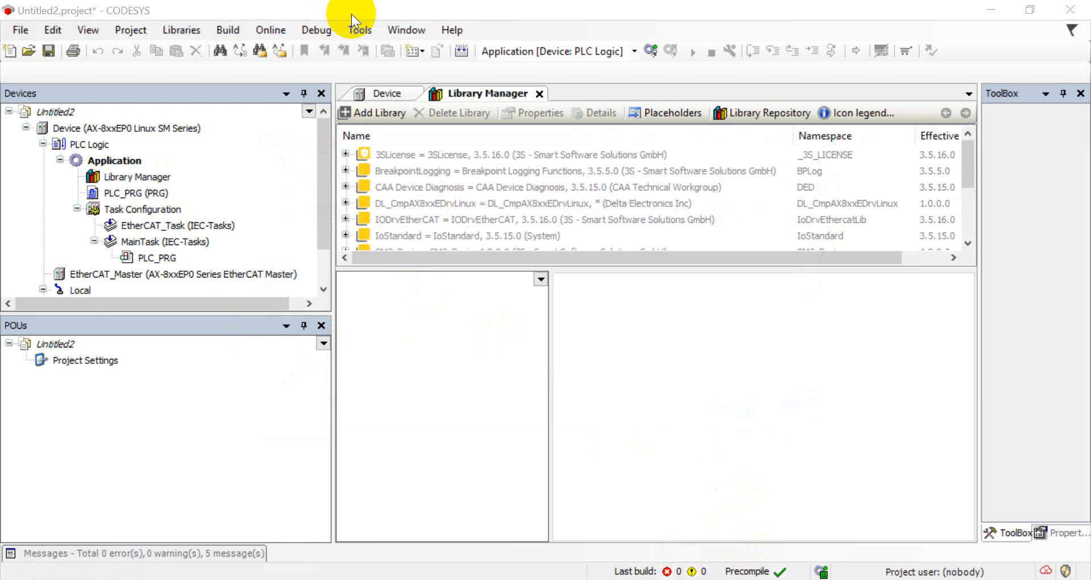
pyautogui.moveTo(328, 8)
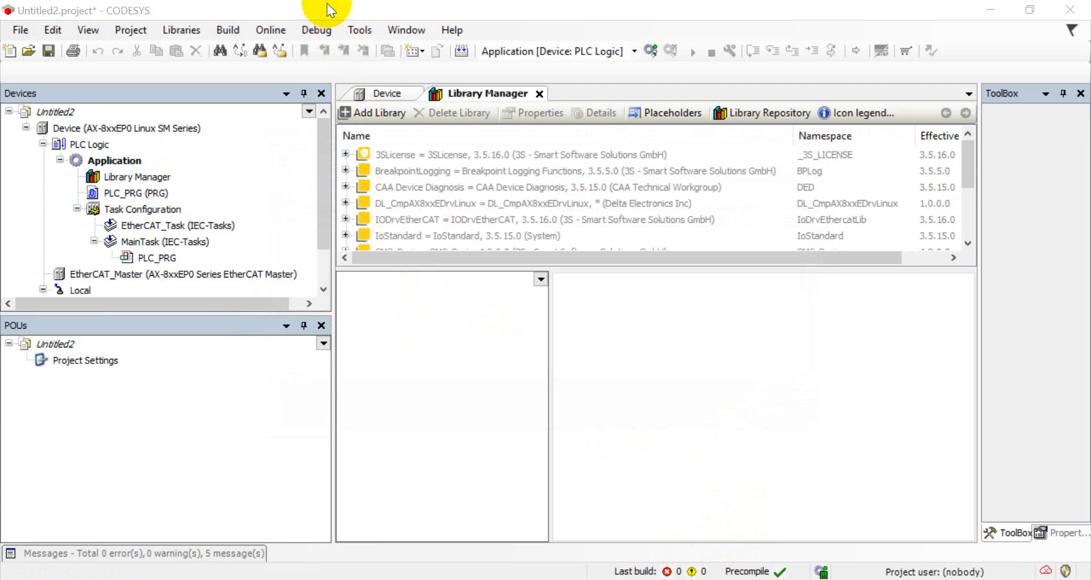
pyautogui.moveTo(368, 35)
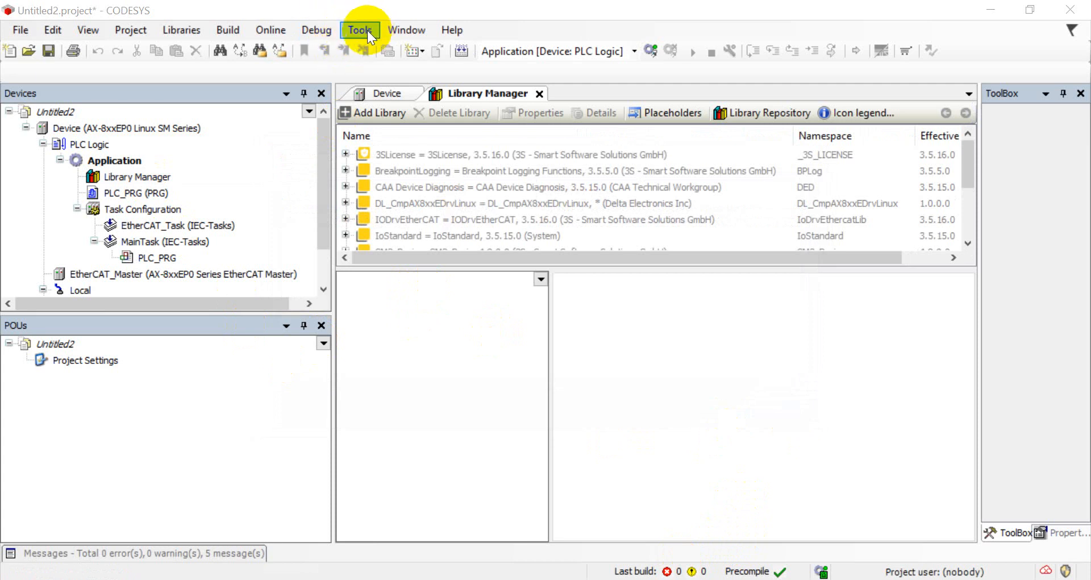
pyautogui.moveTo(385, 35)
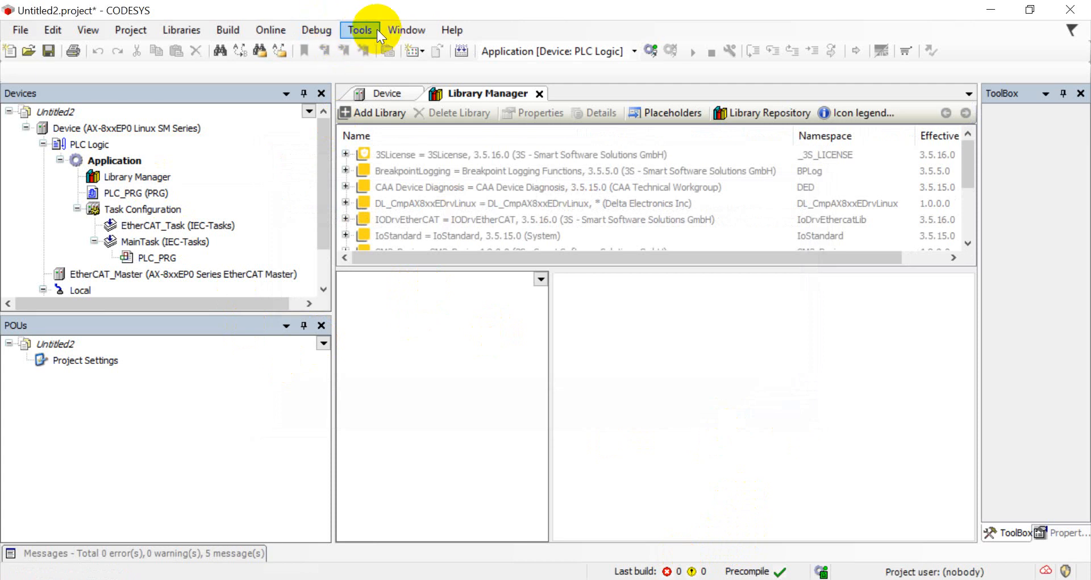
# - Install the Delta MS300 EtherCAT(CoE) description file via the Device Repository and close it
pyautogui.click(360, 29)
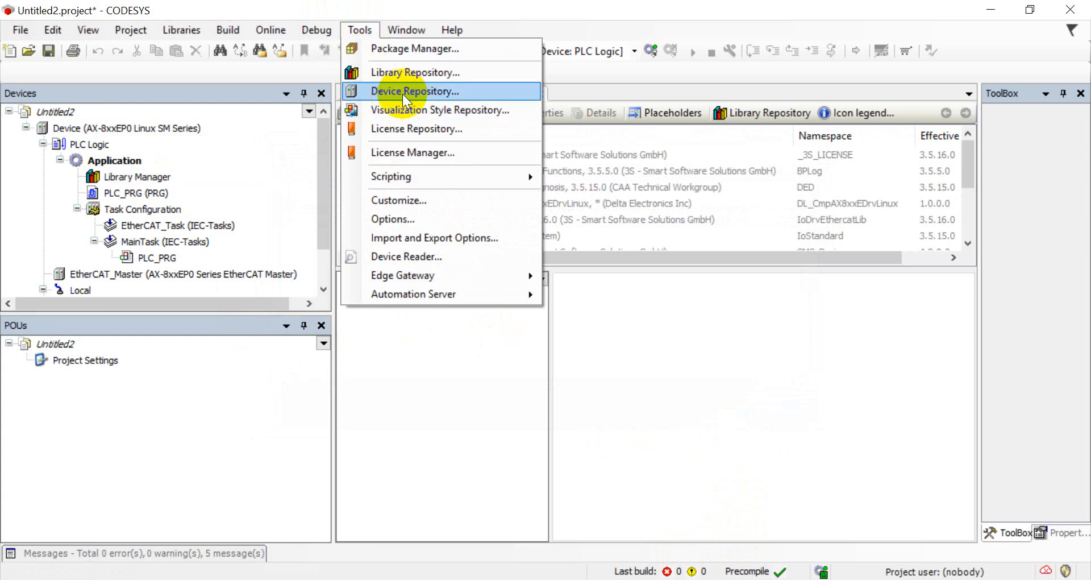
pyautogui.click(415, 91)
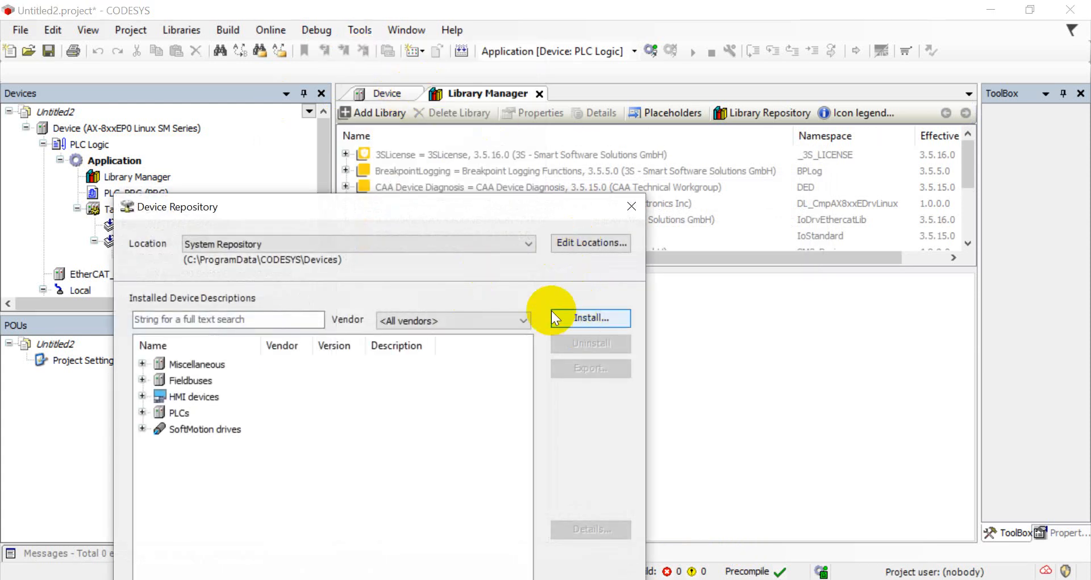
pyautogui.click(591, 317)
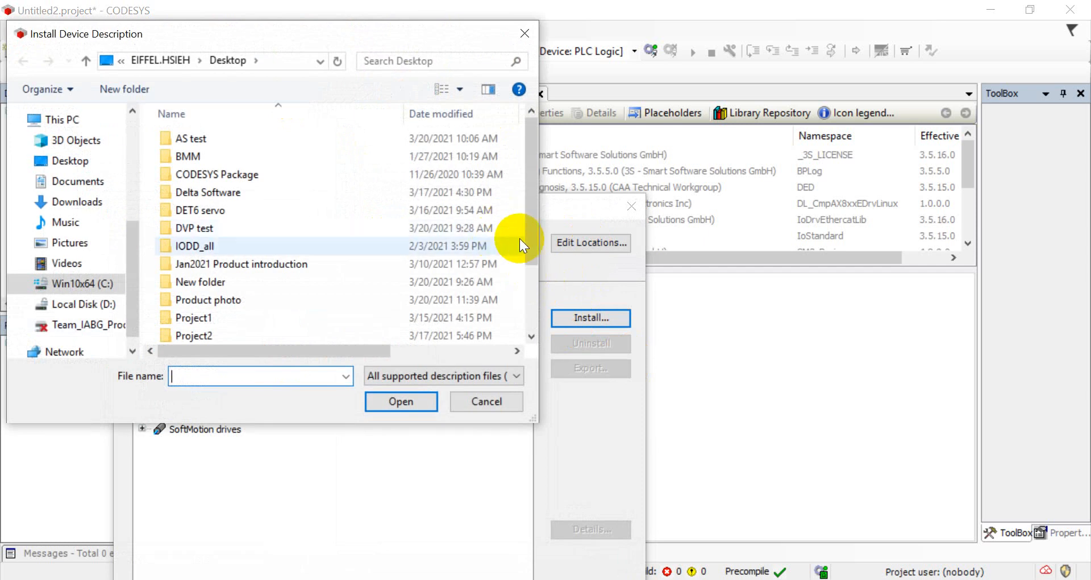
pyautogui.scroll(-3)
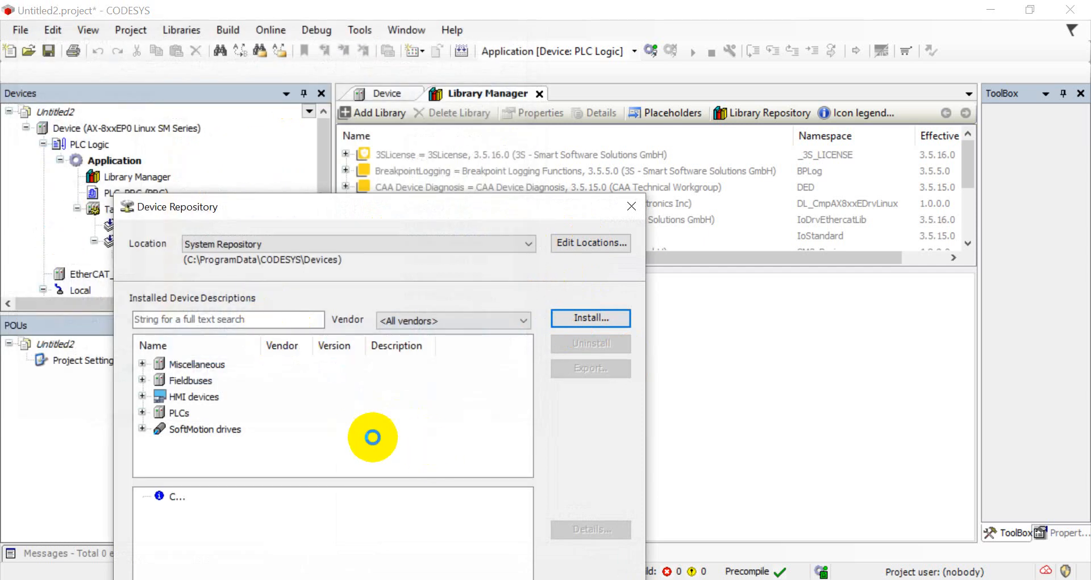
pyautogui.click(591, 317)
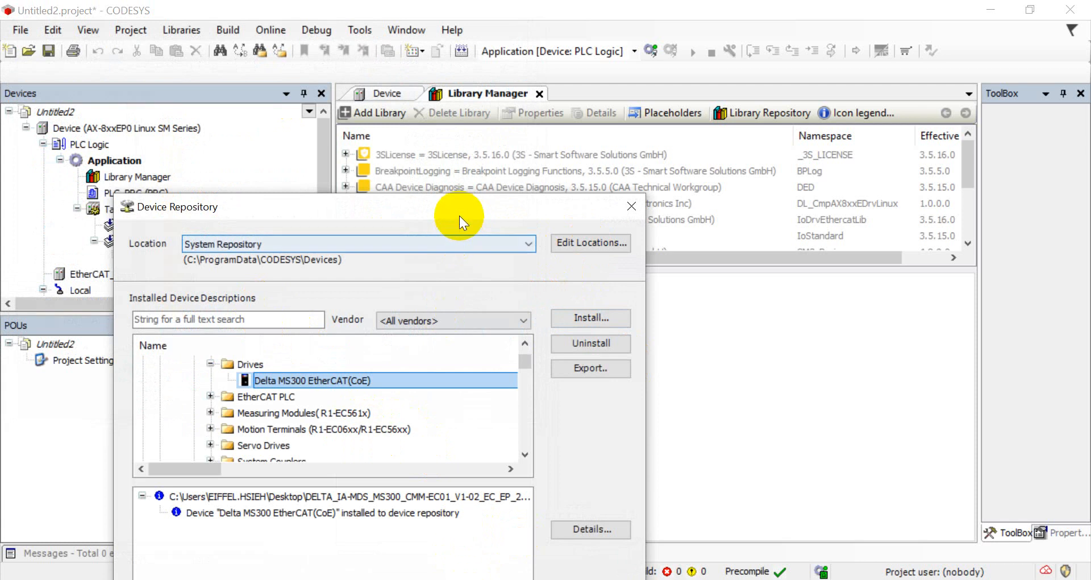
pyautogui.click(632, 206)
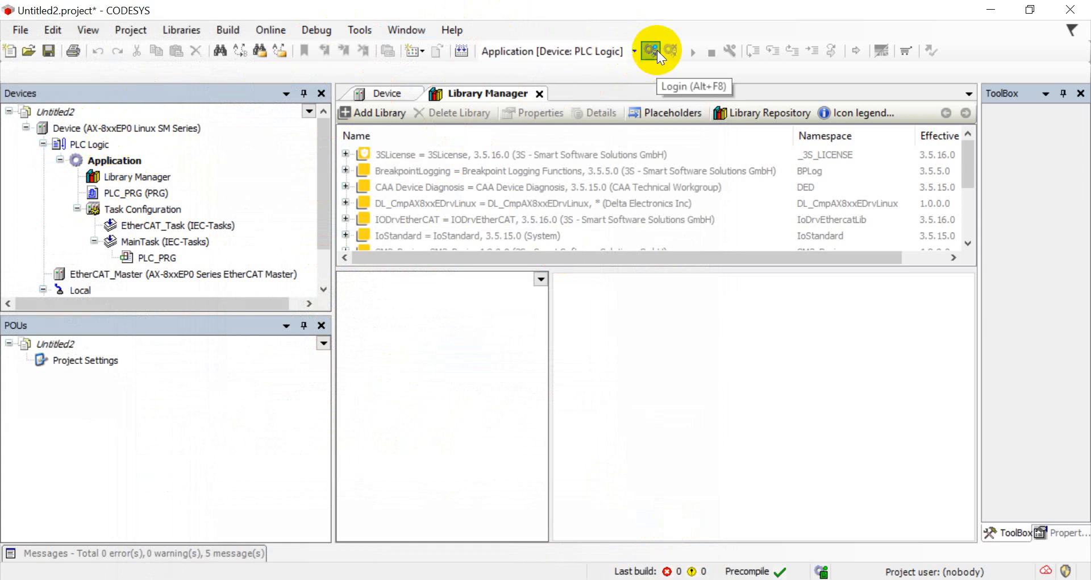
# - Log in to the AX-8xxEP0 Linux SM controller and download the application, leaving it stopped
pyautogui.click(654, 51)
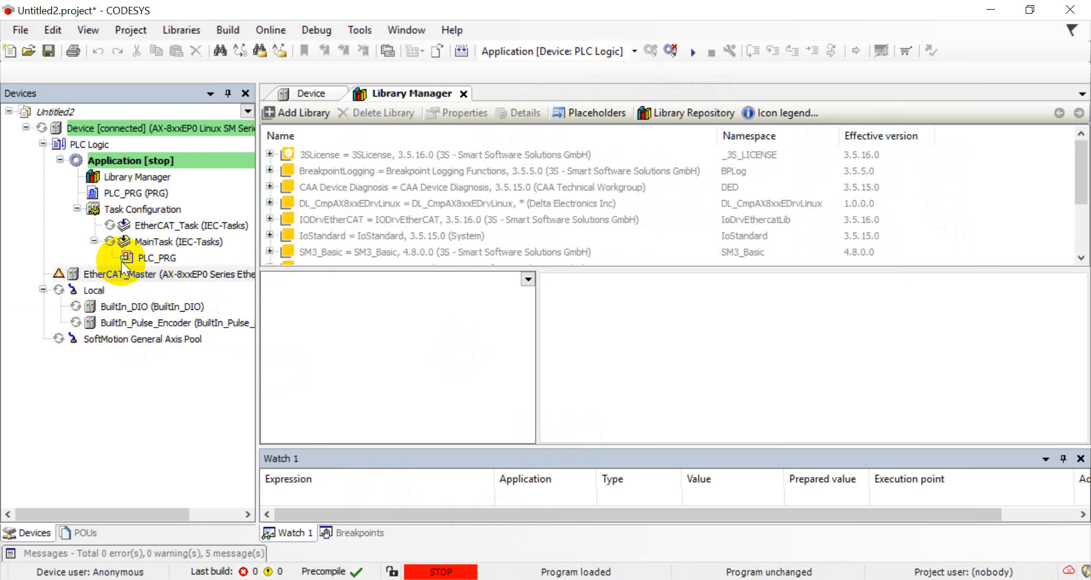
# - Scan for devices under EtherCAT_Master and copy the found MS300_CMM_EC01_Card into the project
pyautogui.rightClick(120, 274)
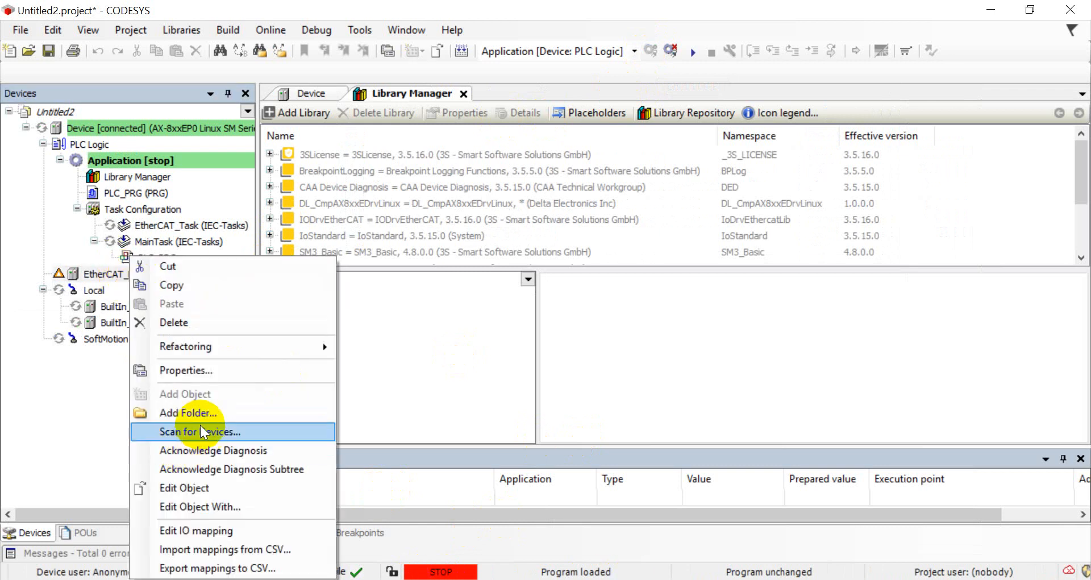
pyautogui.click(205, 432)
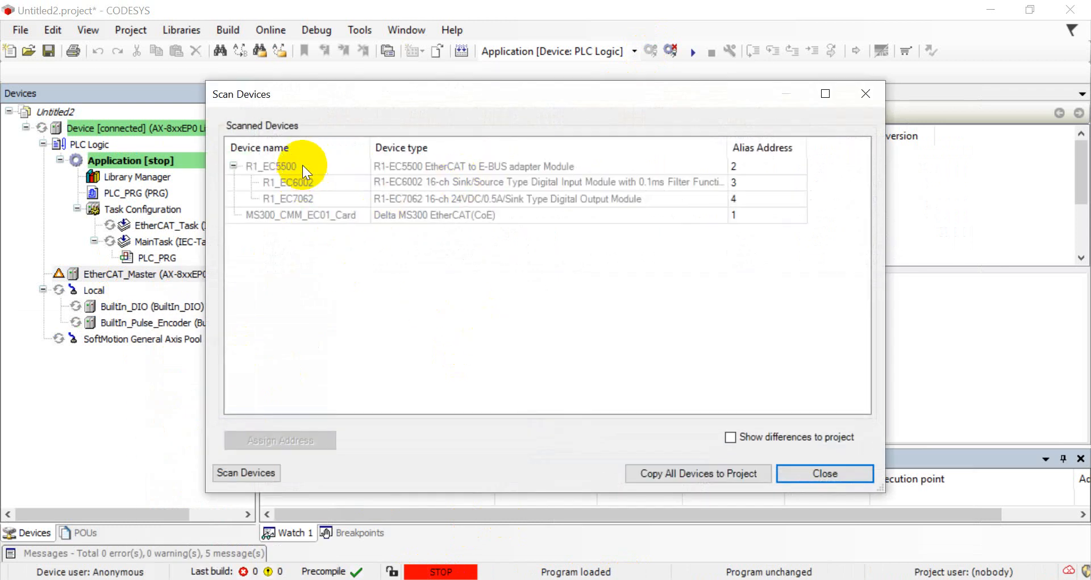
pyautogui.click(271, 166)
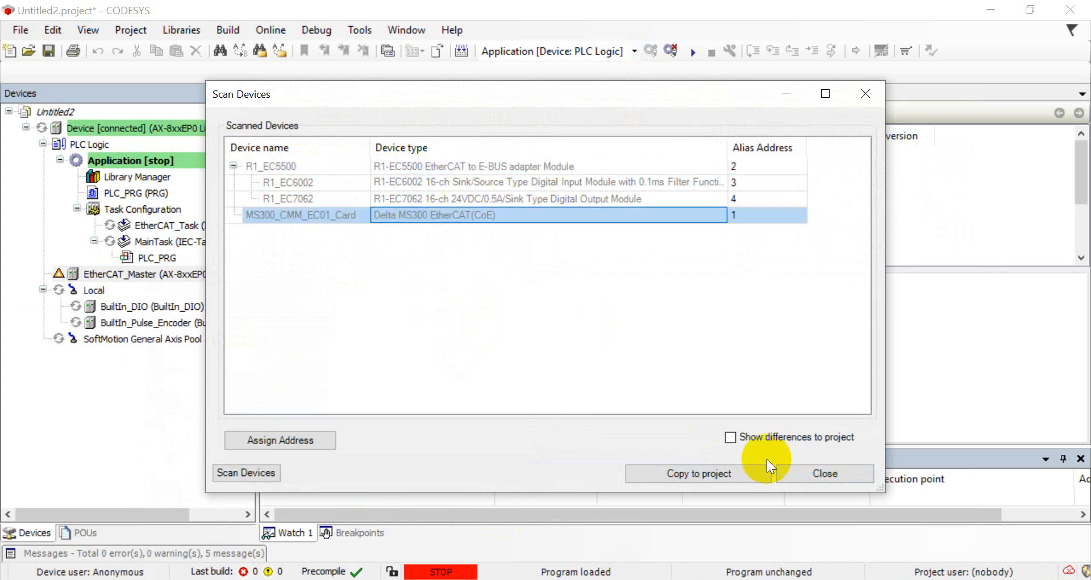
pyautogui.click(825, 473)
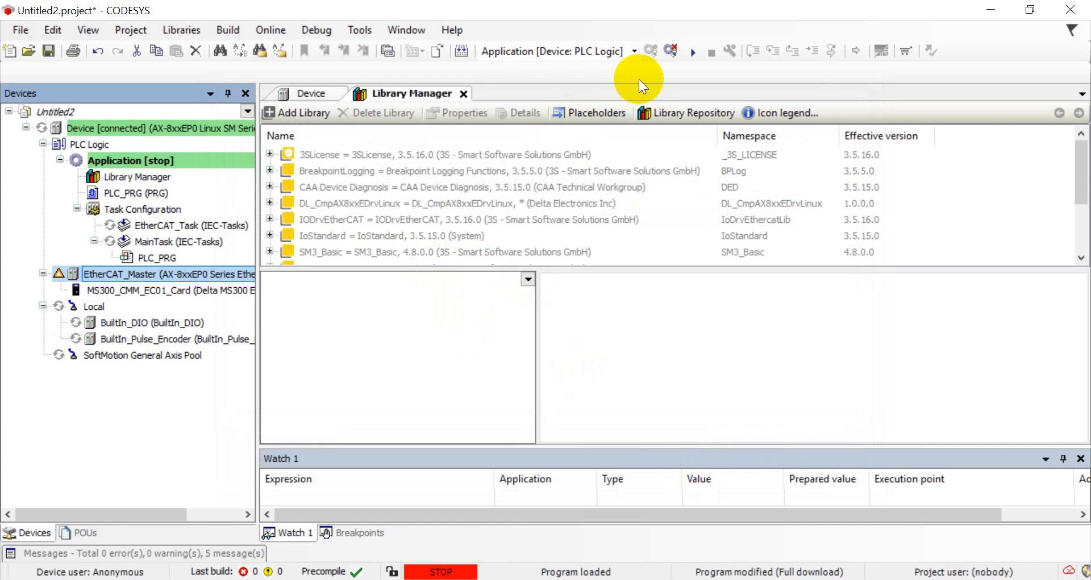
# - Start the application running on the controller
pyautogui.click(692, 51)
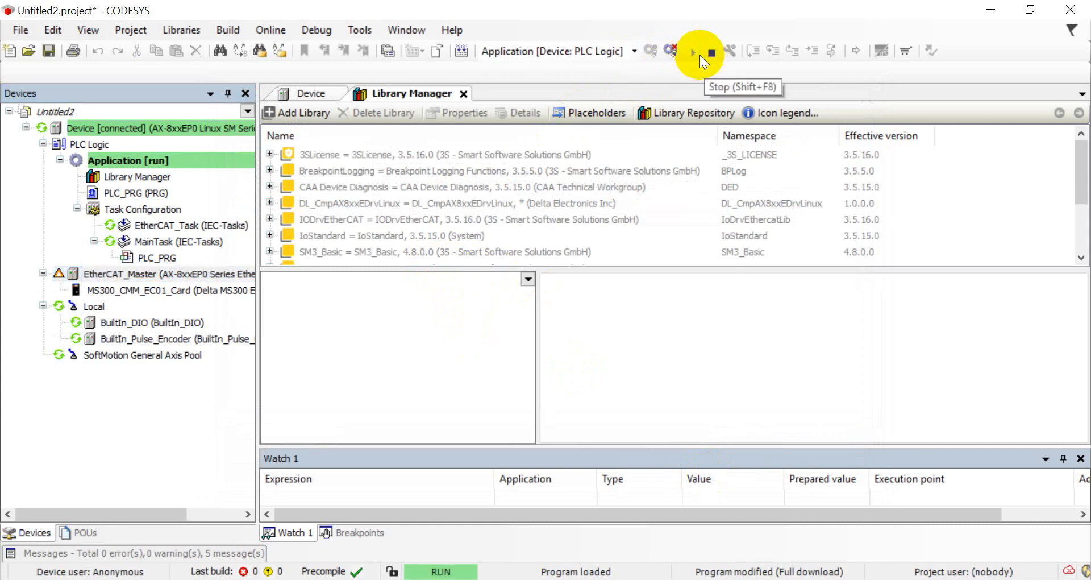